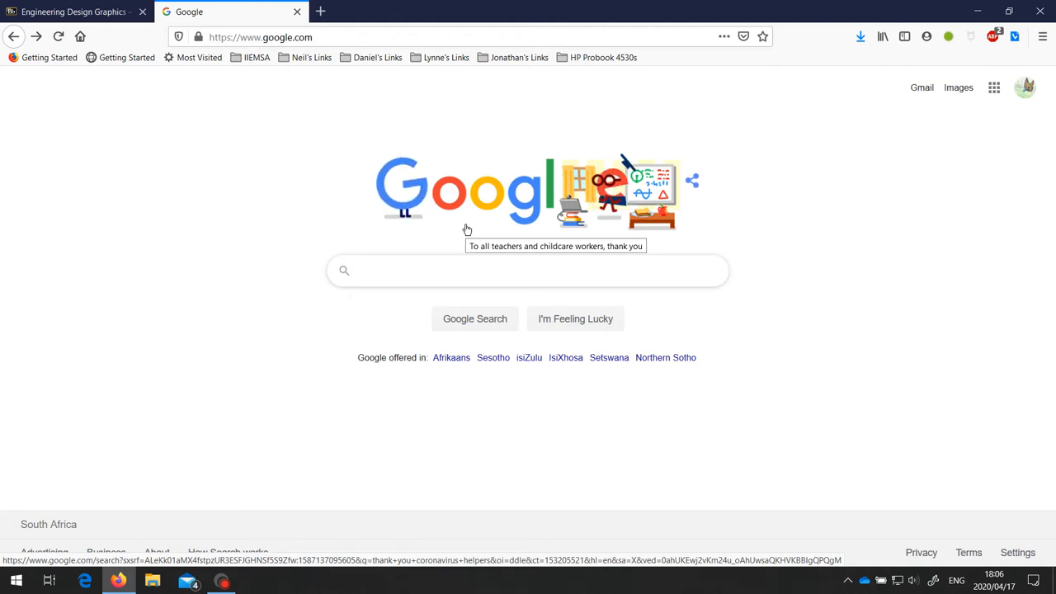
# Search Google for 'Librecad'.
pyautogui.click(527, 270)
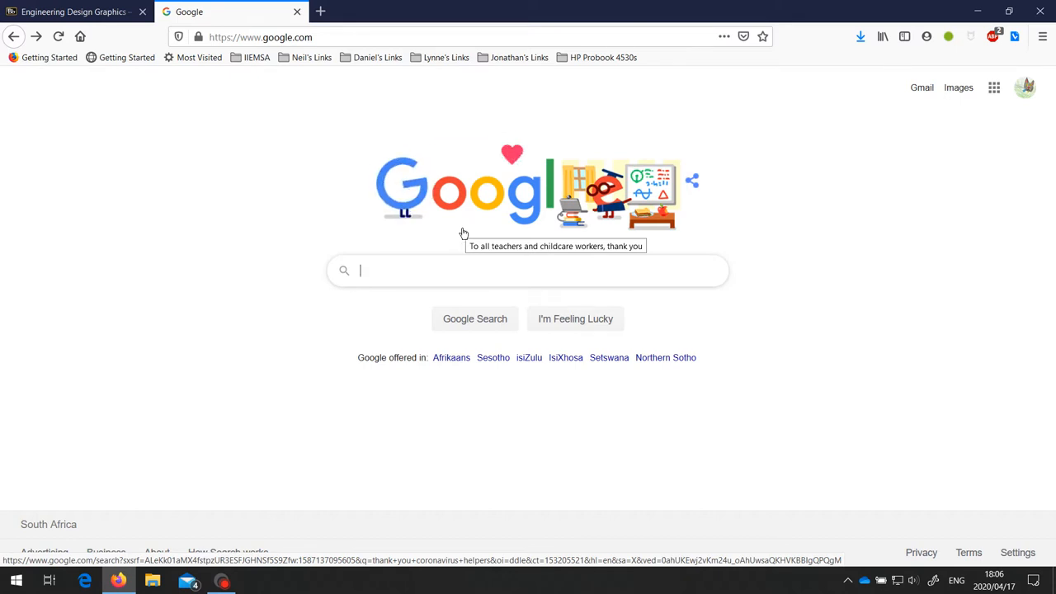
pyautogui.click(528, 270)
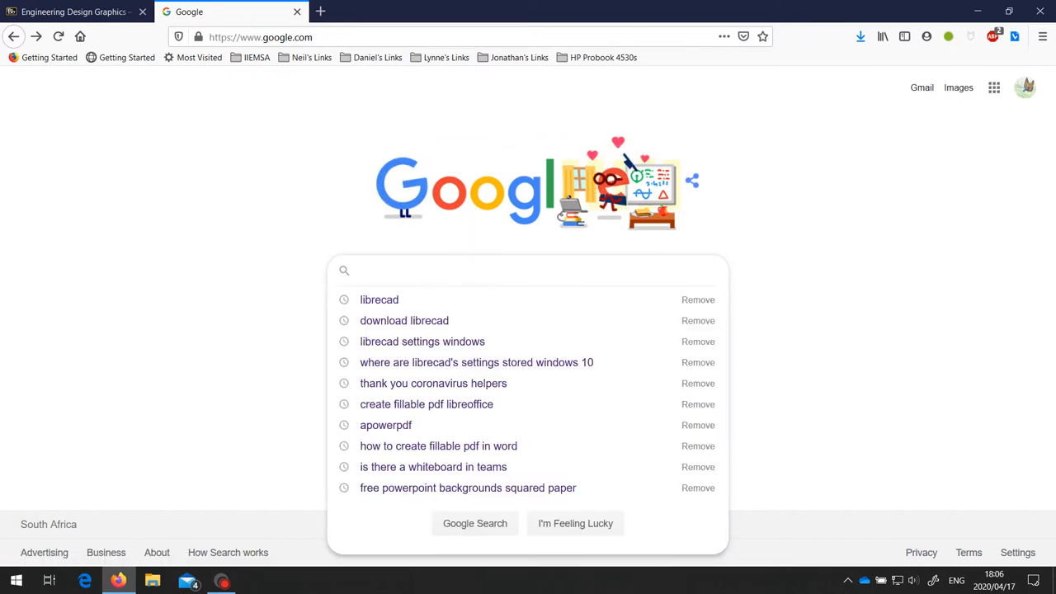
pyautogui.write('Librecad')
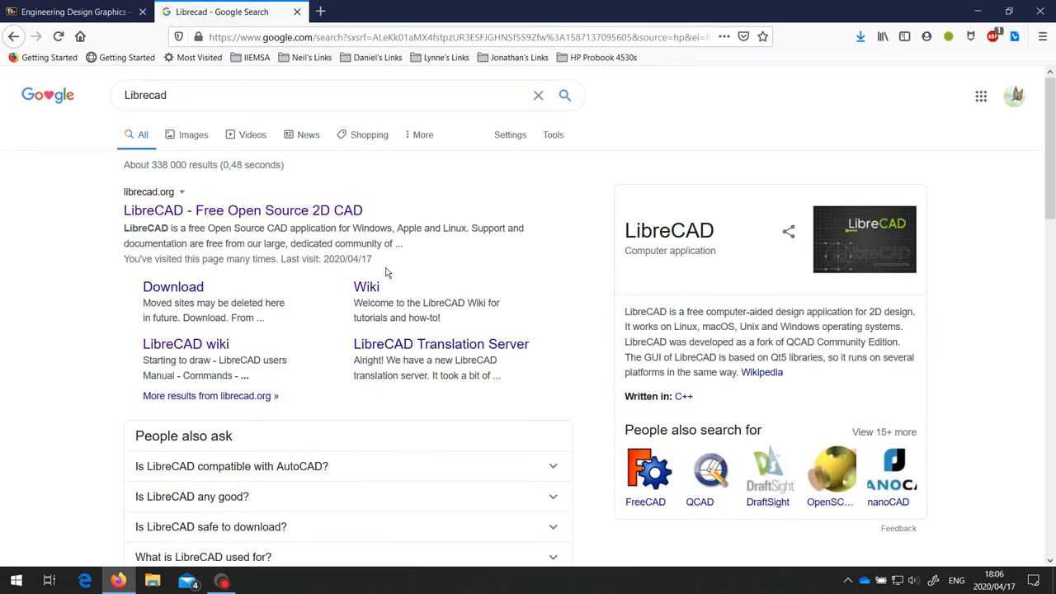
# Open the official librecad.org site and go to its Download section.
pyautogui.click(256, 210)
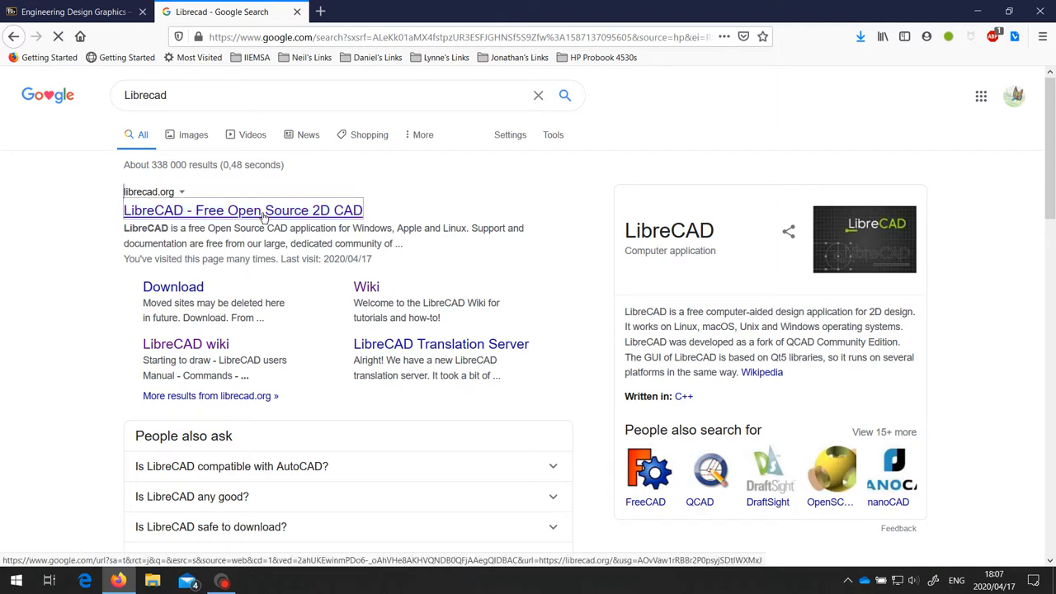
pyautogui.click(243, 210)
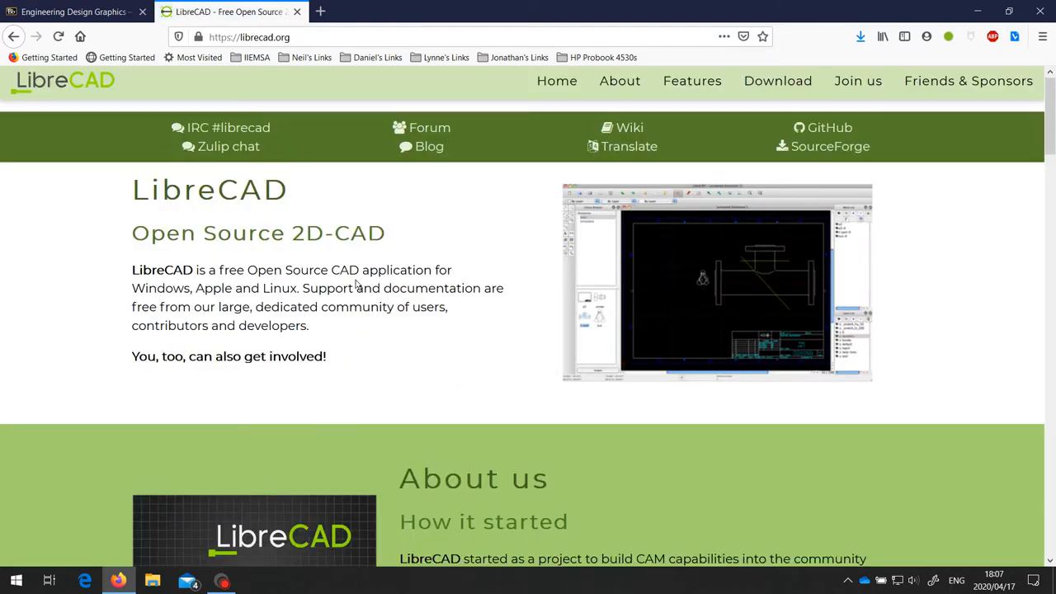
pyautogui.moveTo(777, 81)
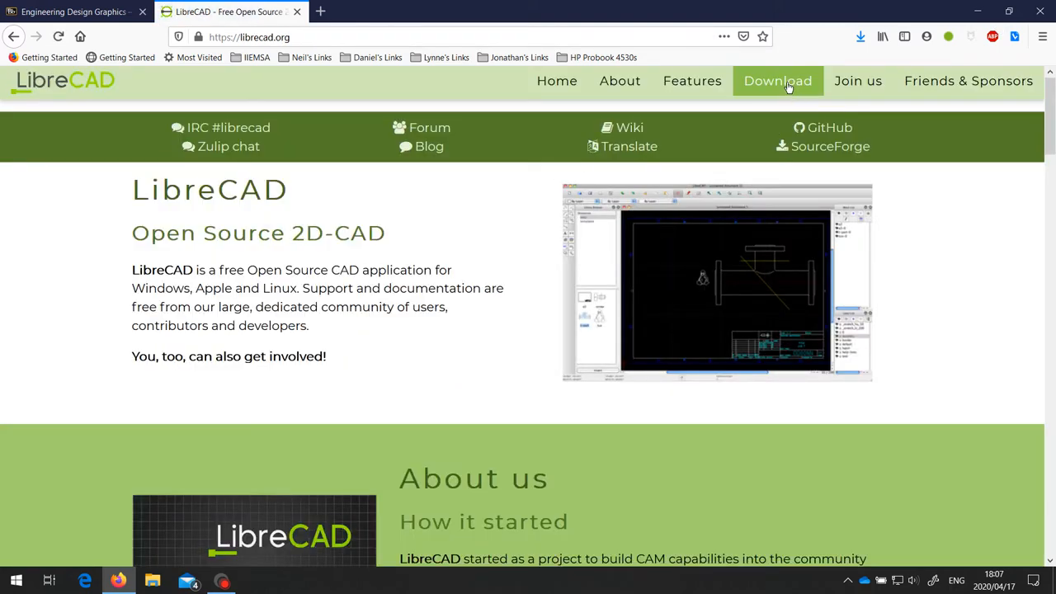
pyautogui.click(777, 80)
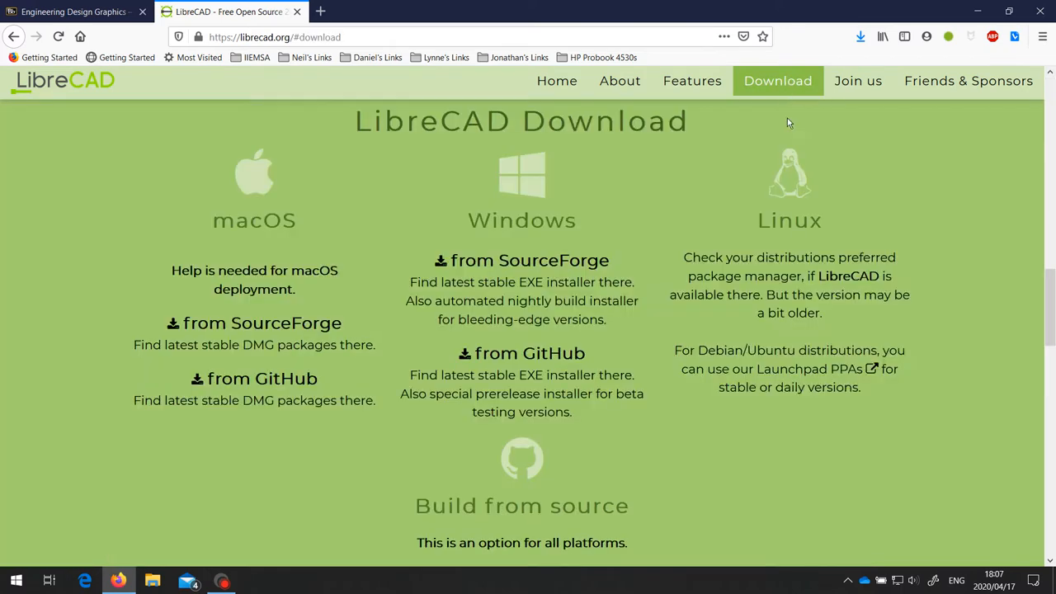
pyautogui.moveTo(535, 364)
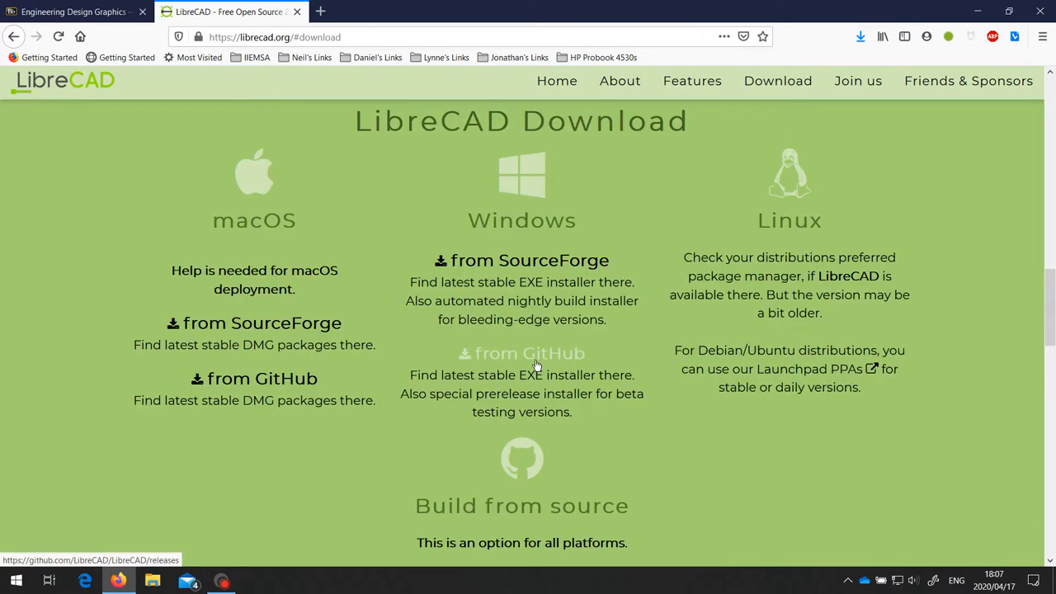
pyautogui.moveTo(534, 267)
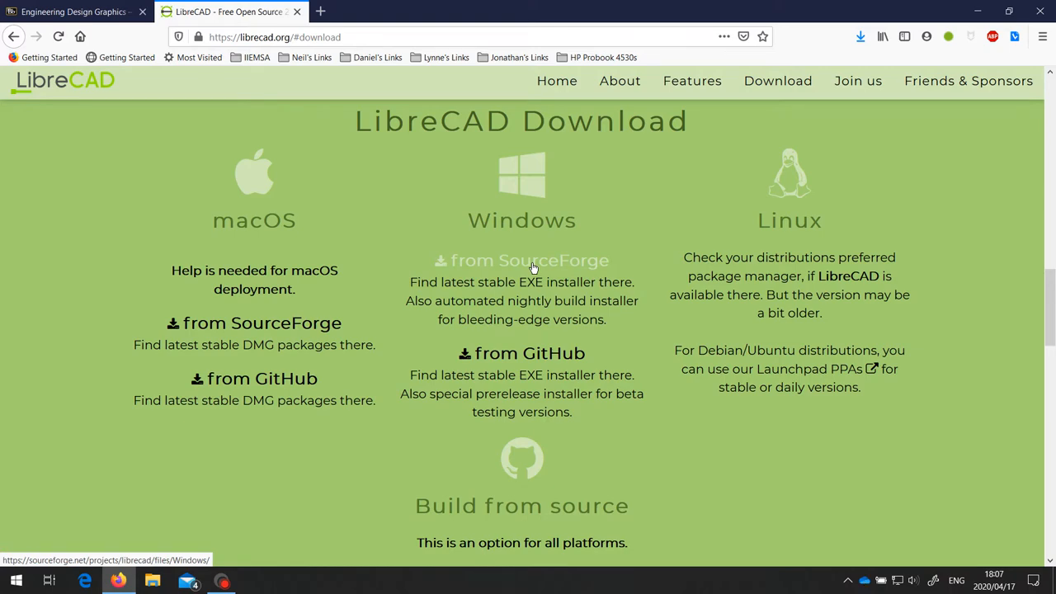
# Open the SourceForge Windows downloads and start the LibreCAD-Installer-2.1.3.exe download.
pyautogui.click(531, 266)
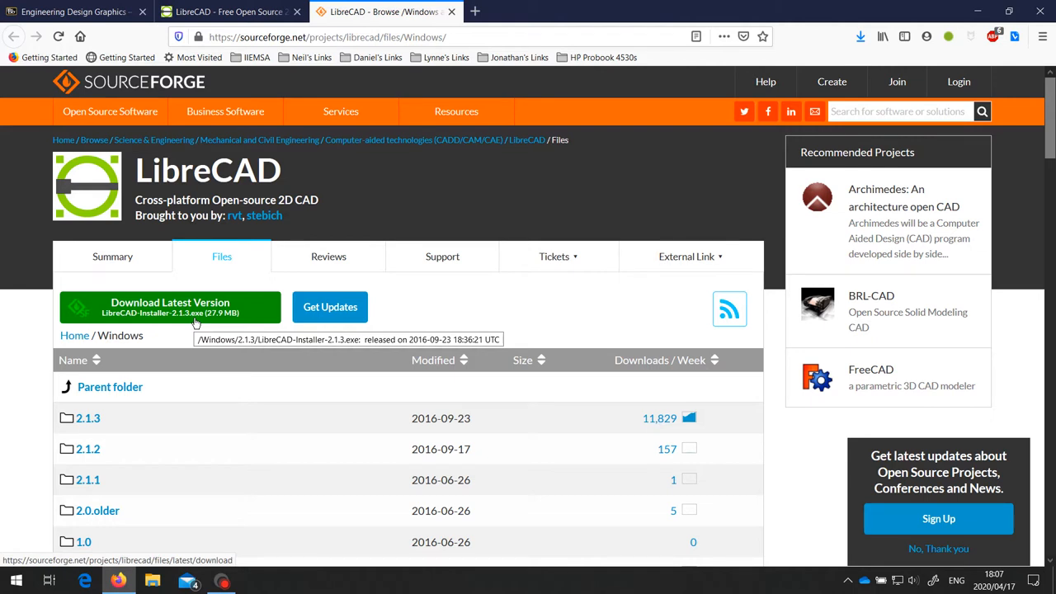
pyautogui.moveTo(234, 313)
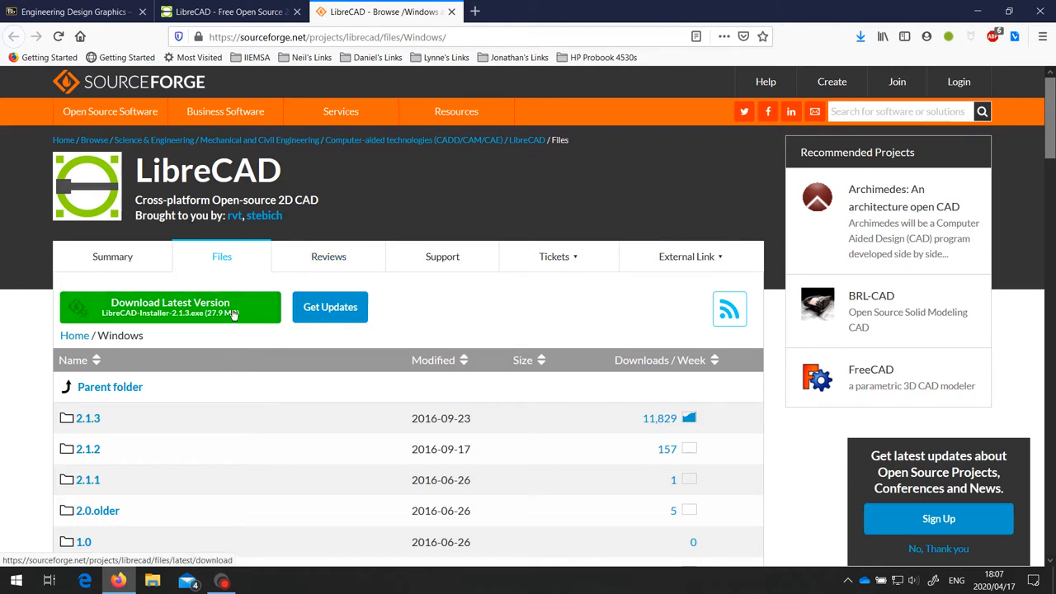
pyautogui.click(170, 307)
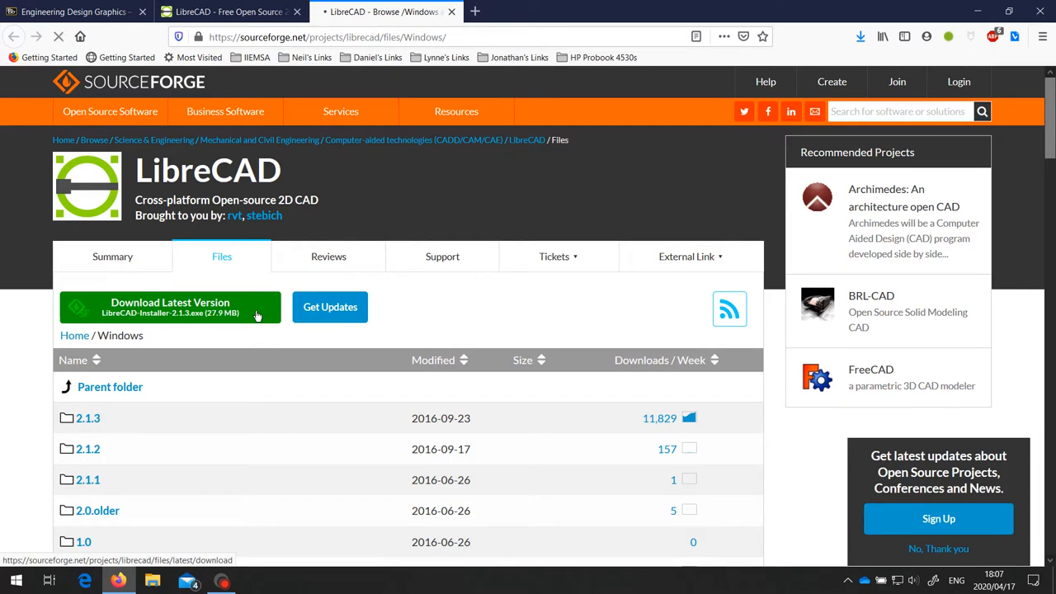
pyautogui.click(170, 307)
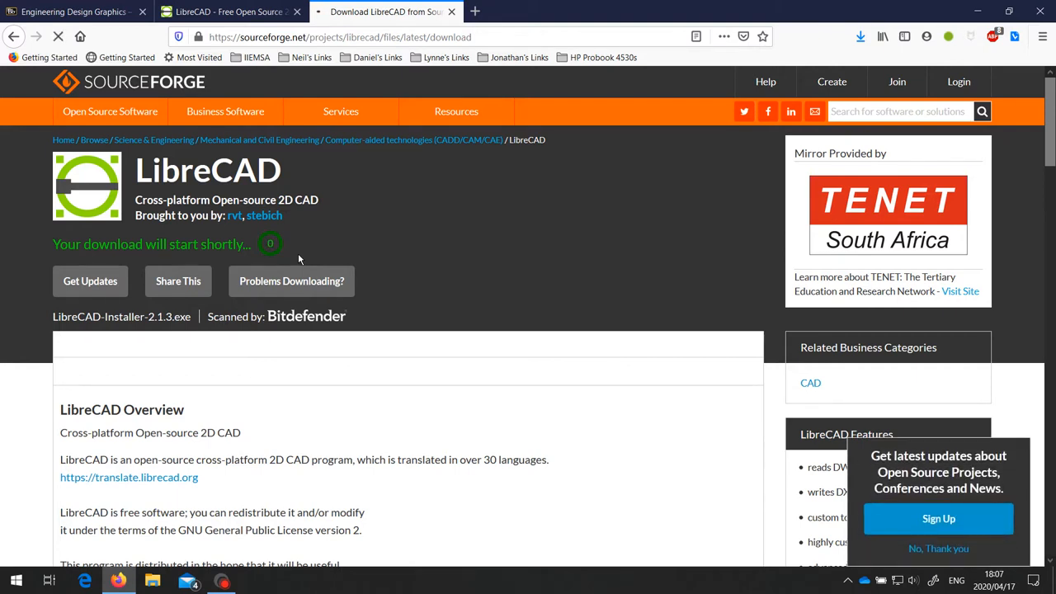
pyautogui.moveTo(695, 165)
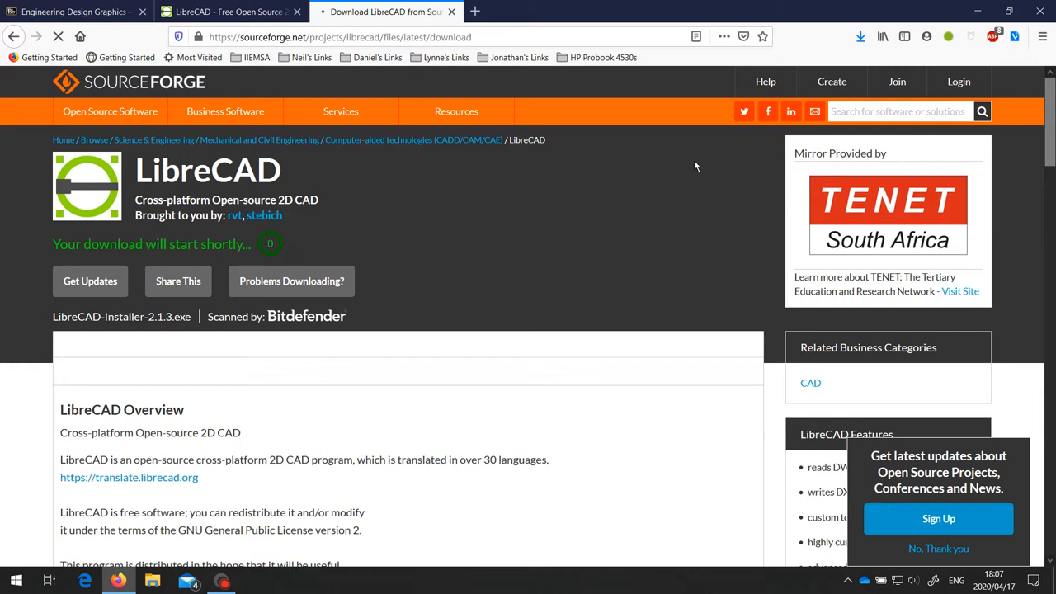
pyautogui.moveTo(681, 165)
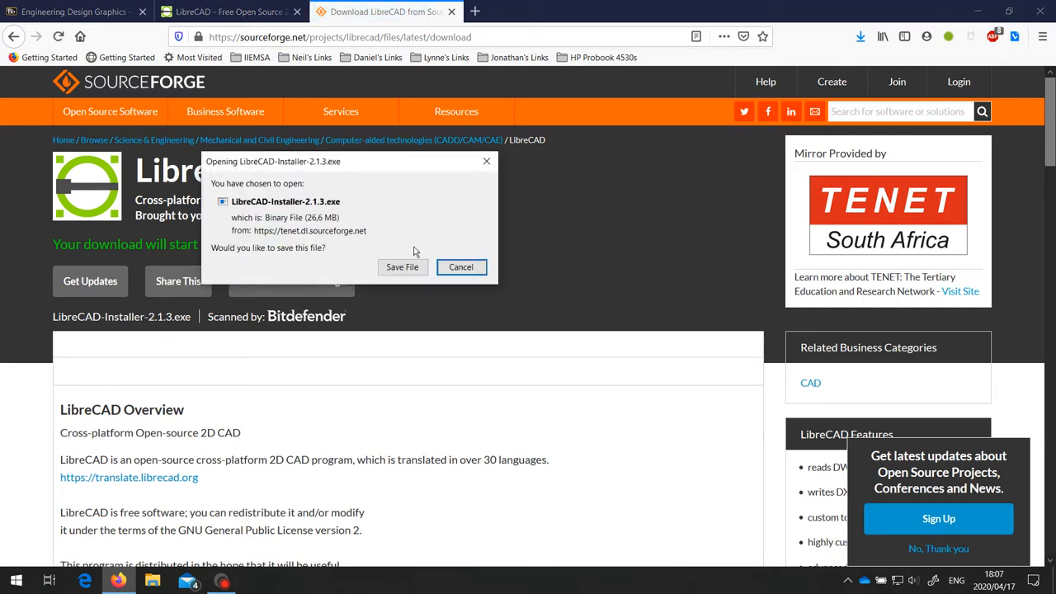
# Save LibreCAD-Installer-2.1.3.exe to the Downloads folder.
pyautogui.click(402, 266)
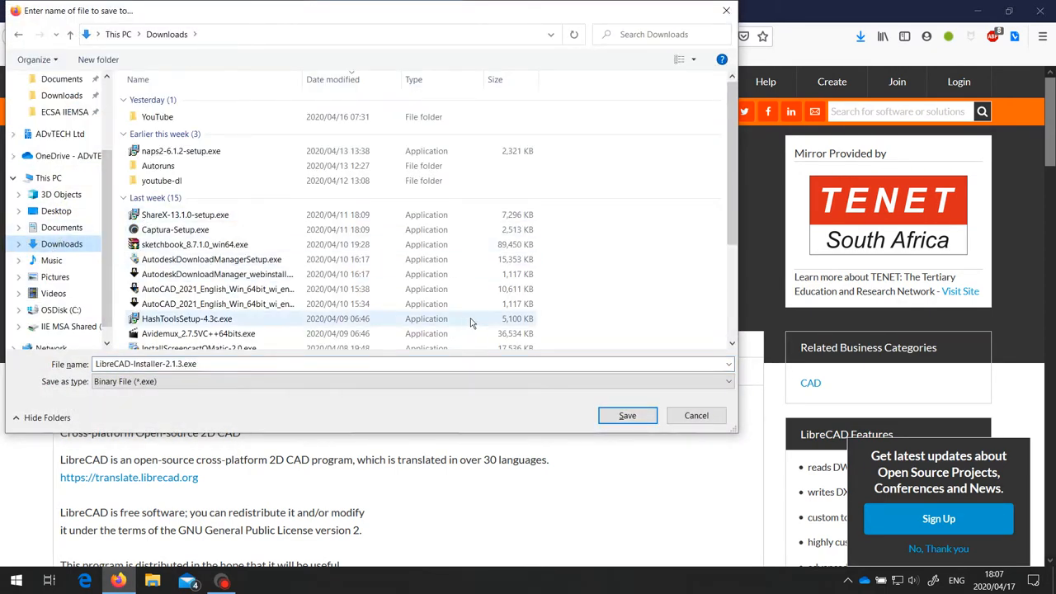
pyautogui.click(627, 415)
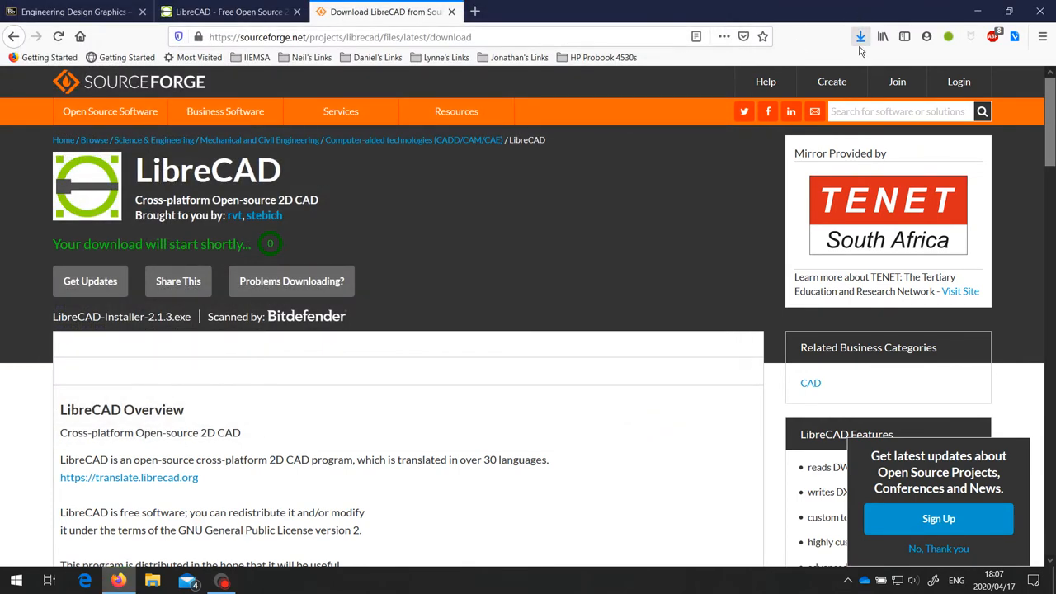
# Run LibreCAD-Installer-2.1.3.exe from Firefox's downloads list.
pyautogui.click(861, 35)
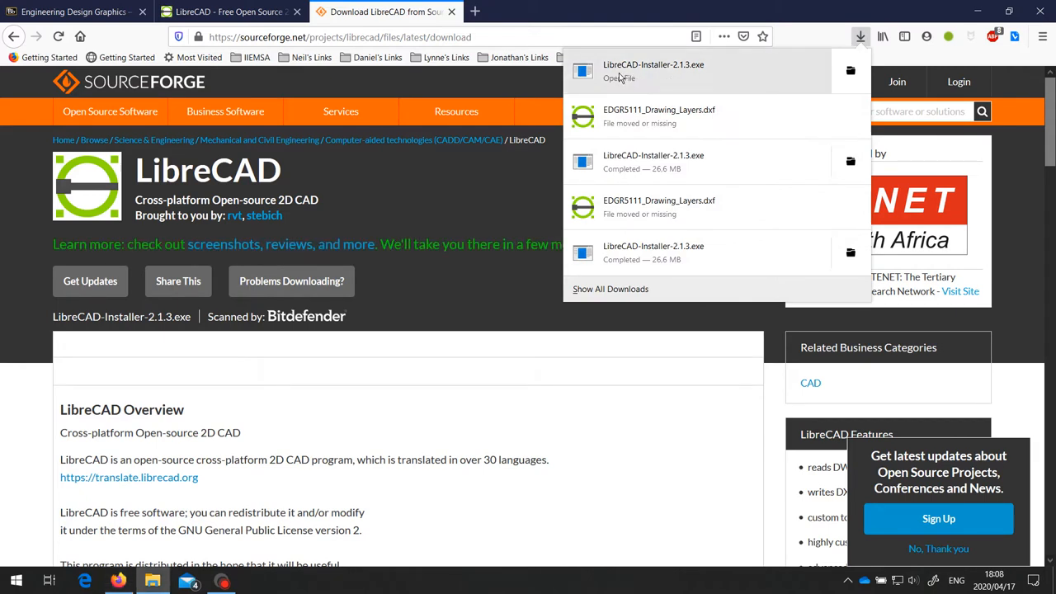
pyautogui.moveTo(627, 78)
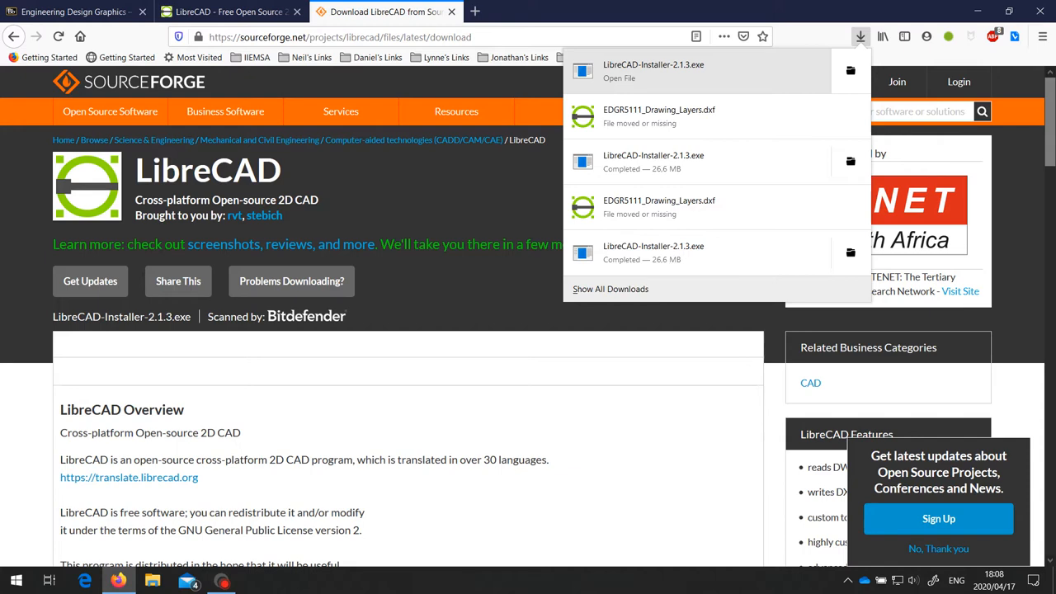
pyautogui.click(457, 395)
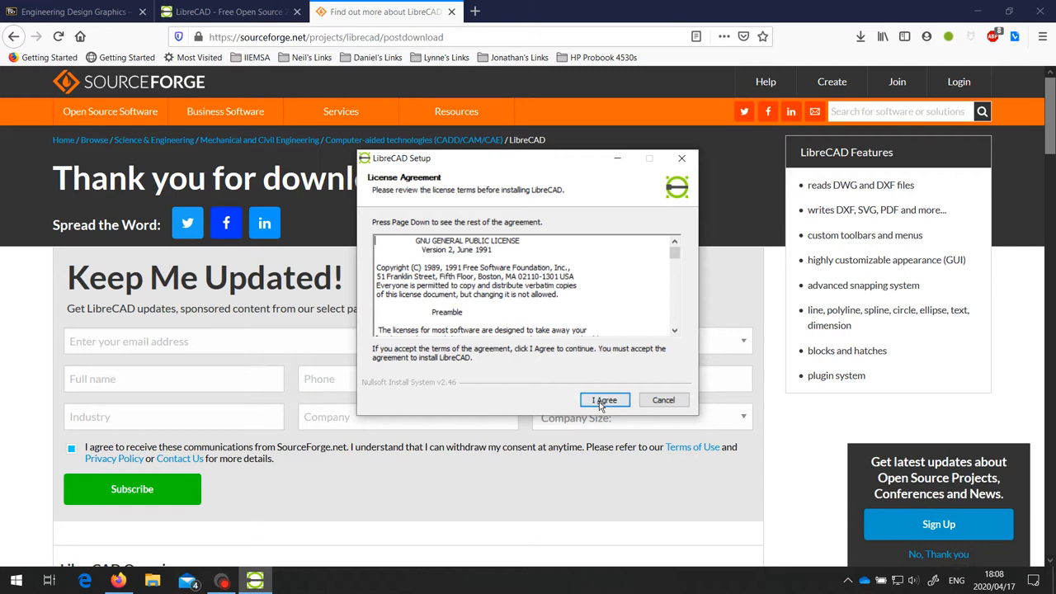
# Accept the license, install to the default Program Files folder, and close Setup.
pyautogui.click(605, 399)
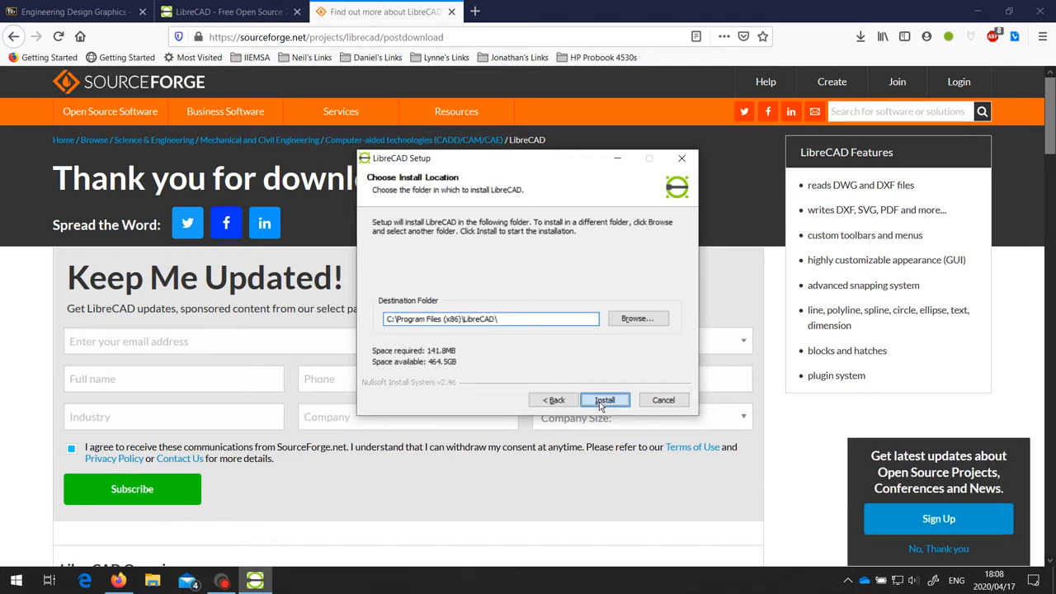
pyautogui.click(605, 400)
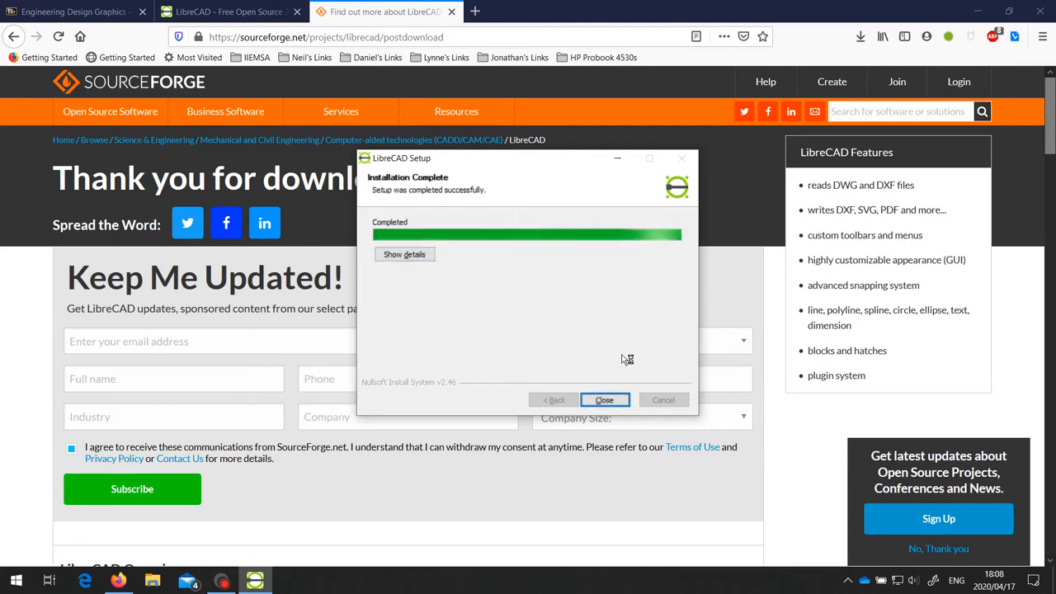
pyautogui.moveTo(605, 401)
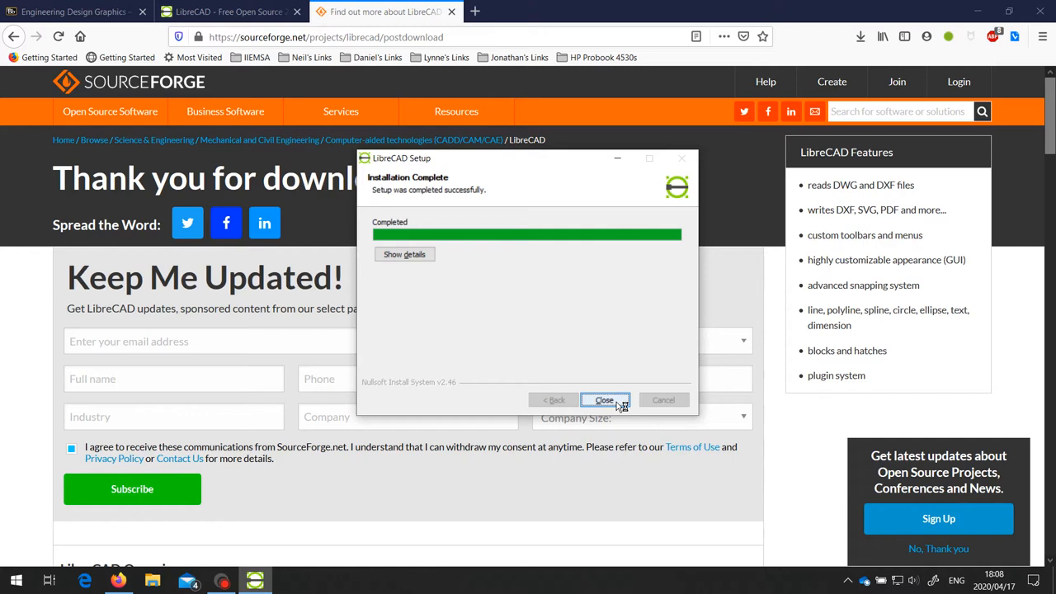
pyautogui.click(604, 400)
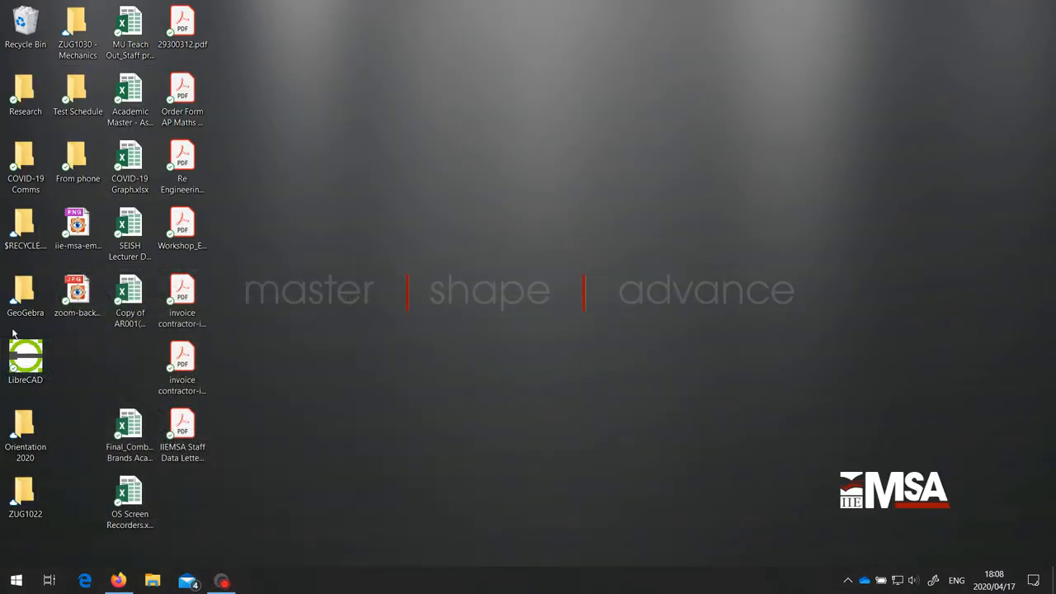
pyautogui.moveTo(78, 359)
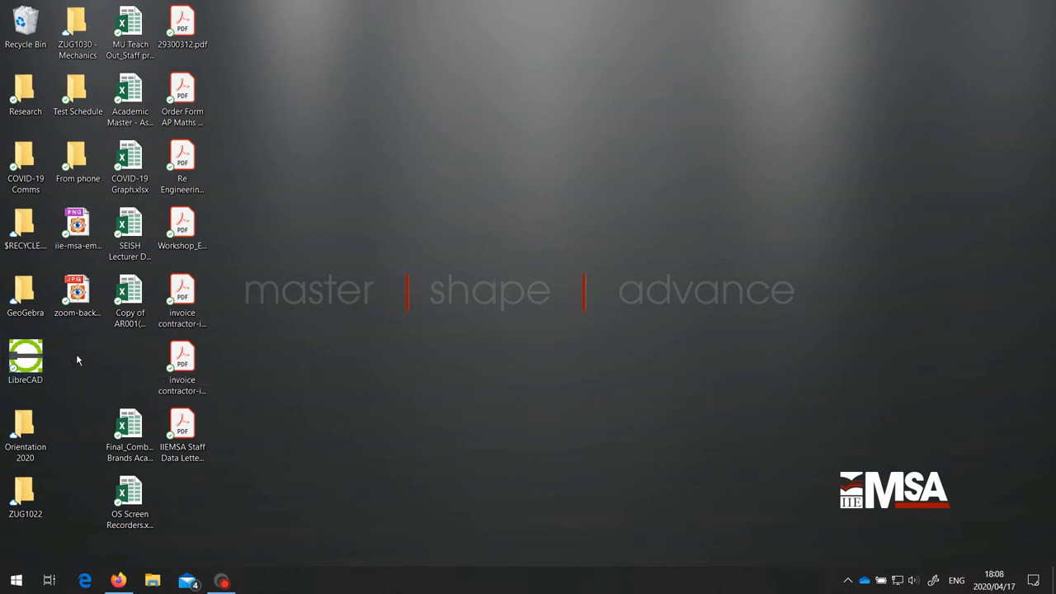
# Start LibreCAD from its desktop shortcut.
pyautogui.click(26, 357)
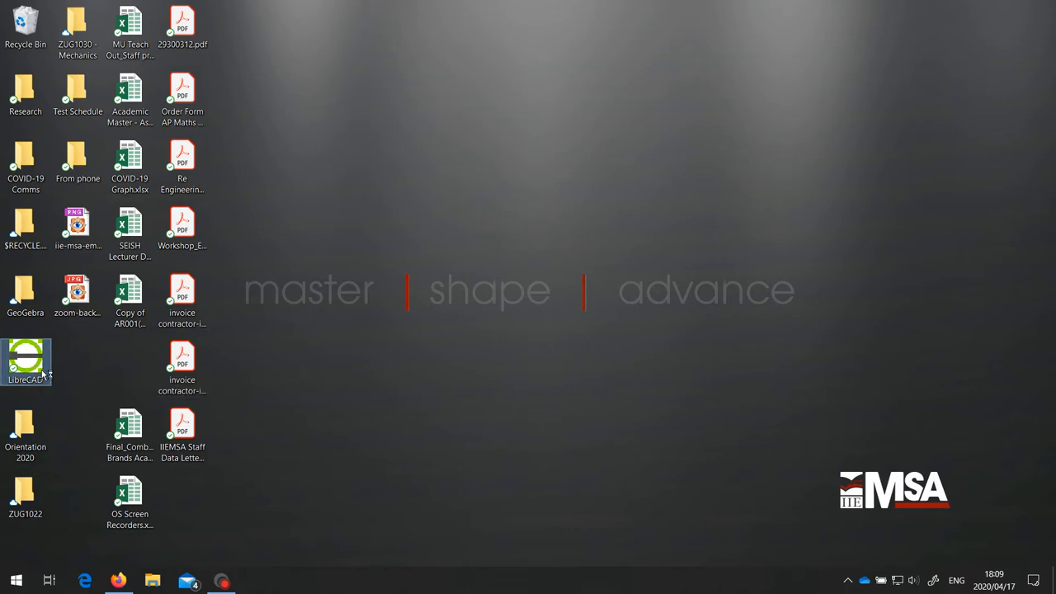
pyautogui.doubleClick(26, 361)
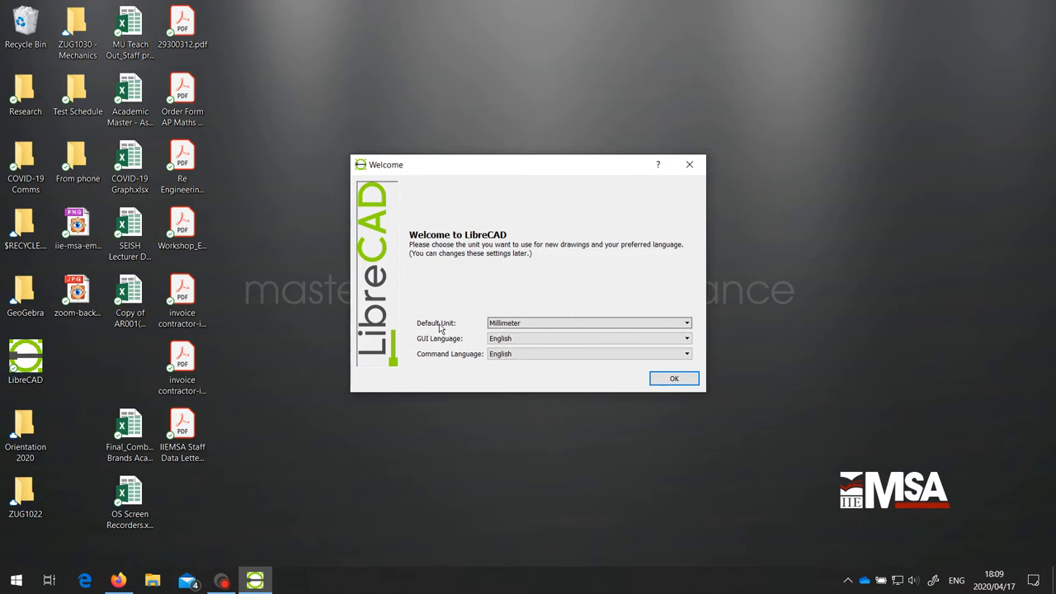
# Confirm the Welcome dialog with Millimeter unit and English languages.
pyautogui.click(587, 323)
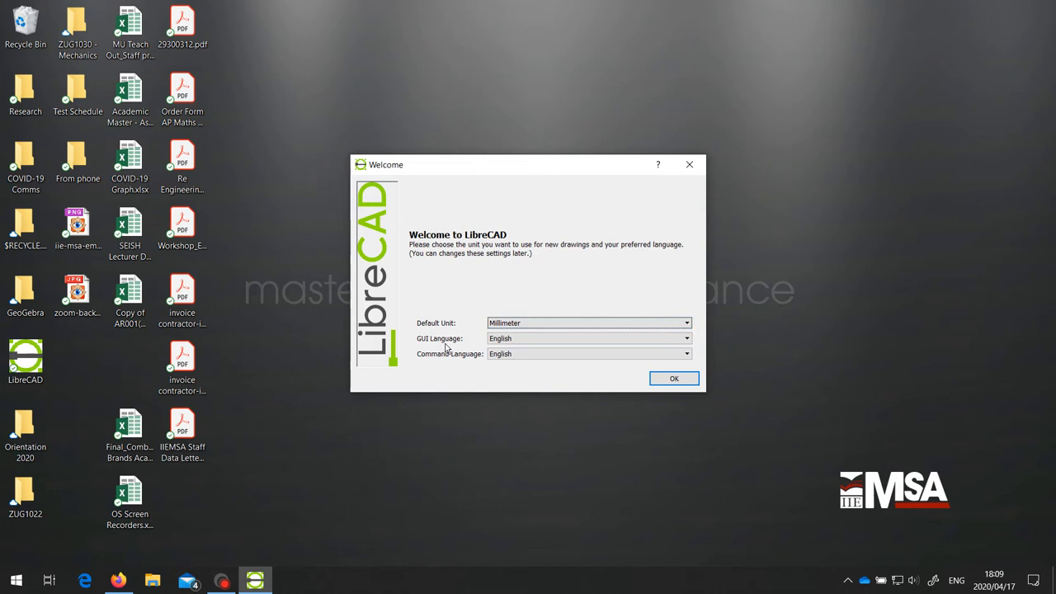
pyautogui.moveTo(433, 361)
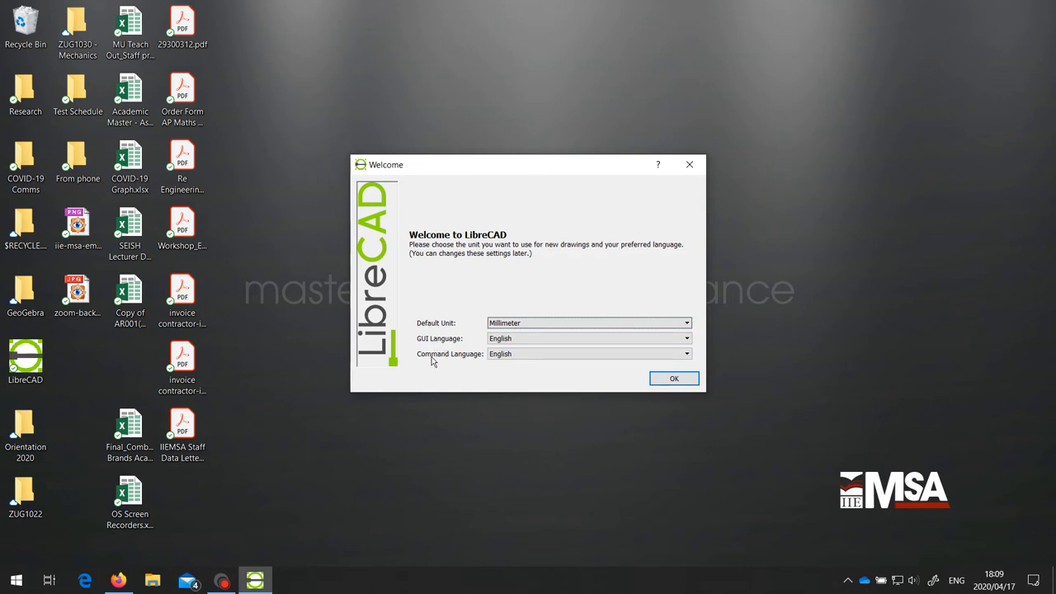
pyautogui.moveTo(606, 358)
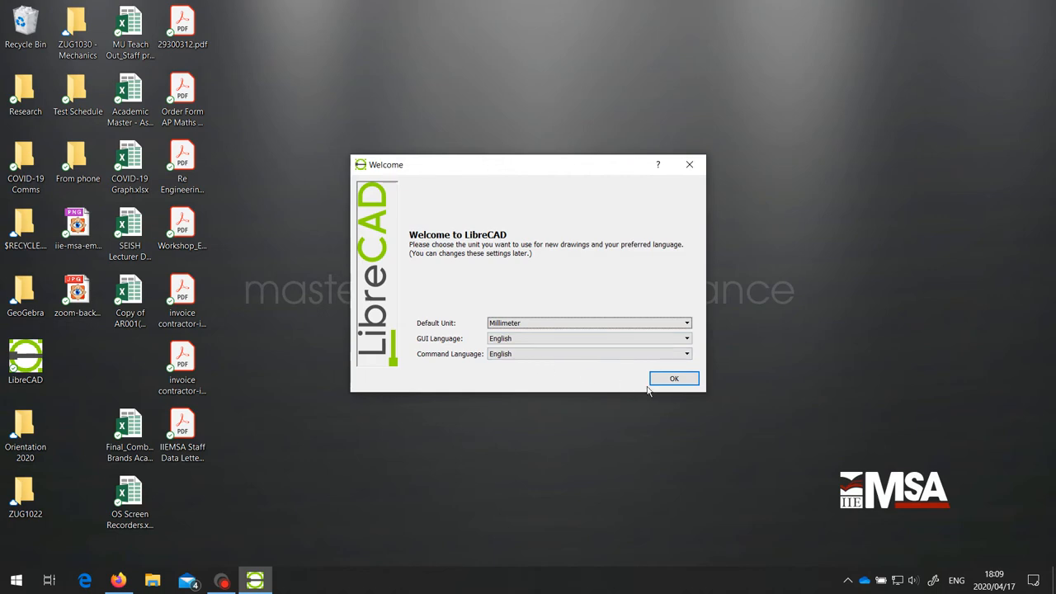
pyautogui.click(674, 377)
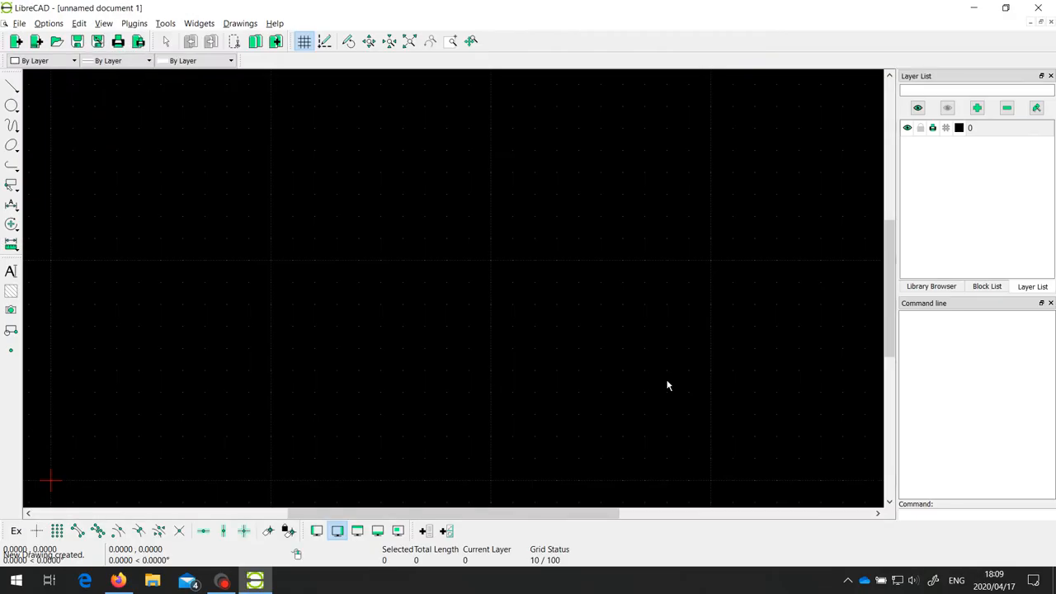
pyautogui.moveTo(407, 292)
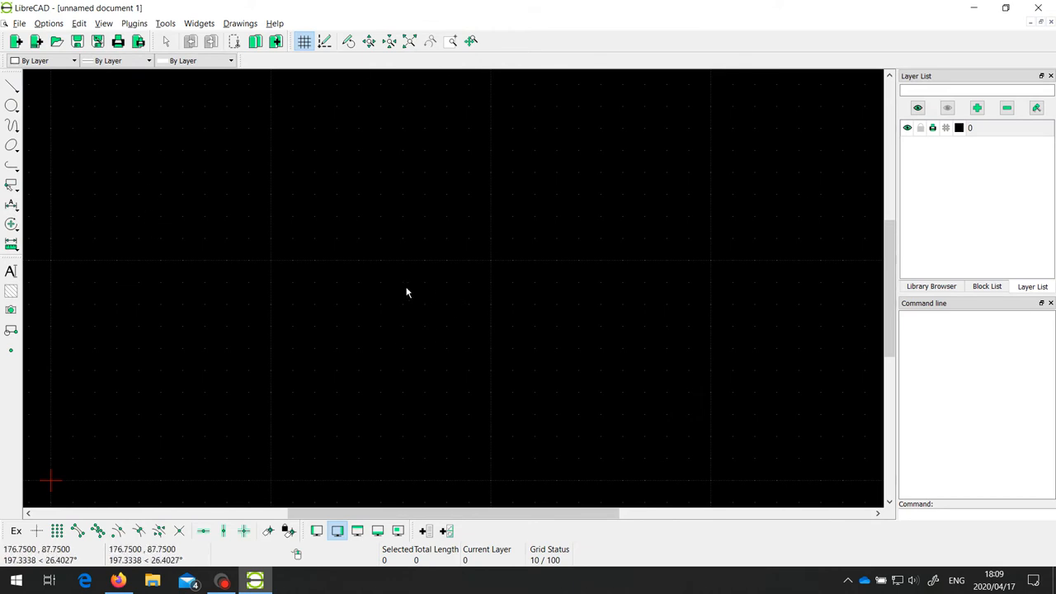
pyautogui.moveTo(454, 259)
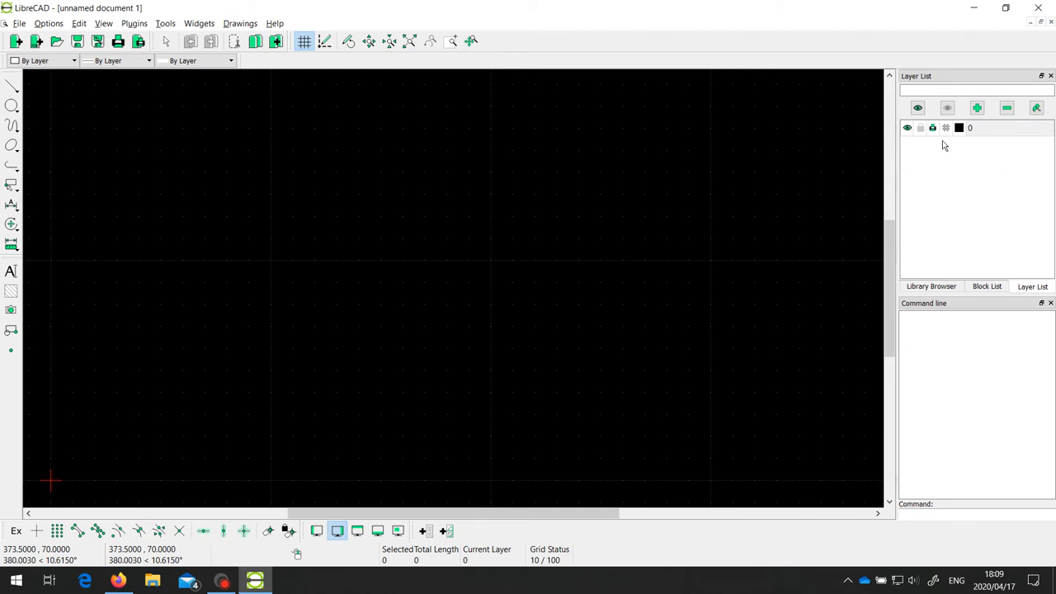
pyautogui.moveTo(975, 208)
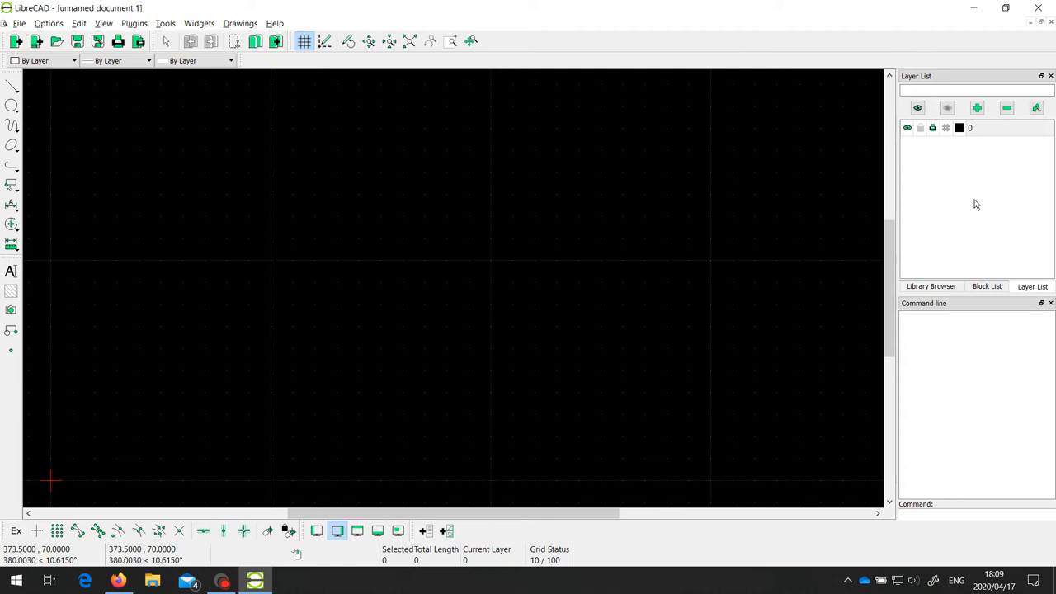
pyautogui.moveTo(722, 249)
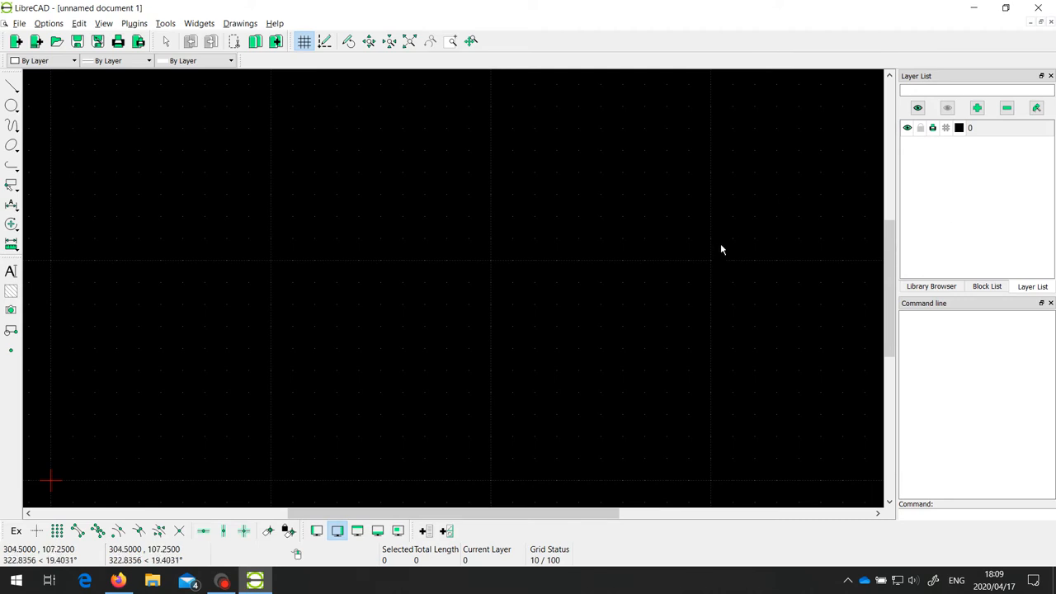
# Switch from LibreCAD to the Firefox window with Alt+Tab.
pyautogui.press('alt+tab')
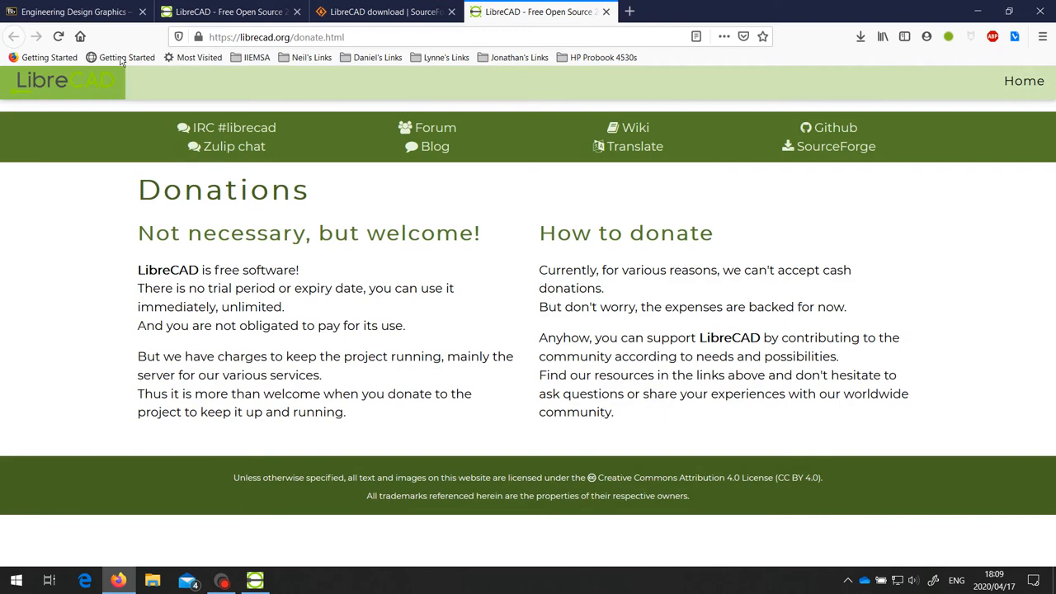
# Open Week 6 in the Engineering Design Graphics course and scroll through it.
pyautogui.click(78, 11)
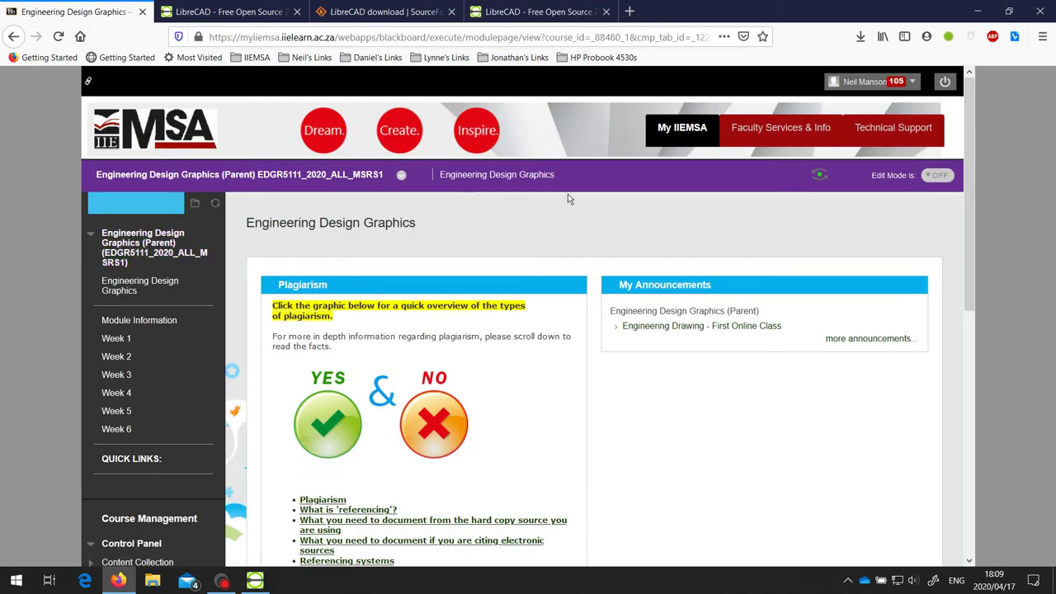
pyautogui.moveTo(163, 241)
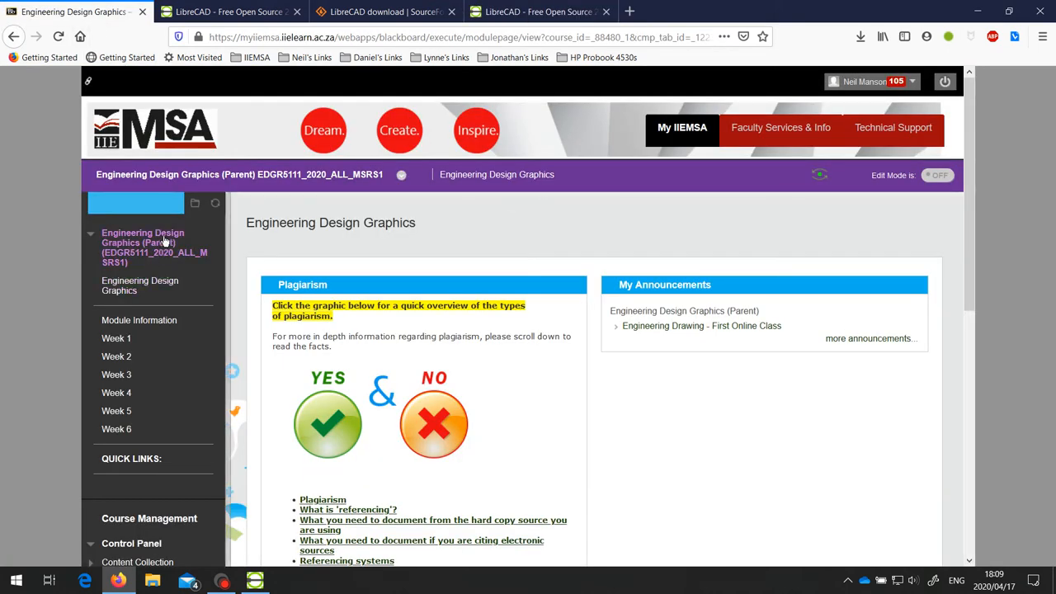
pyautogui.moveTo(198, 161)
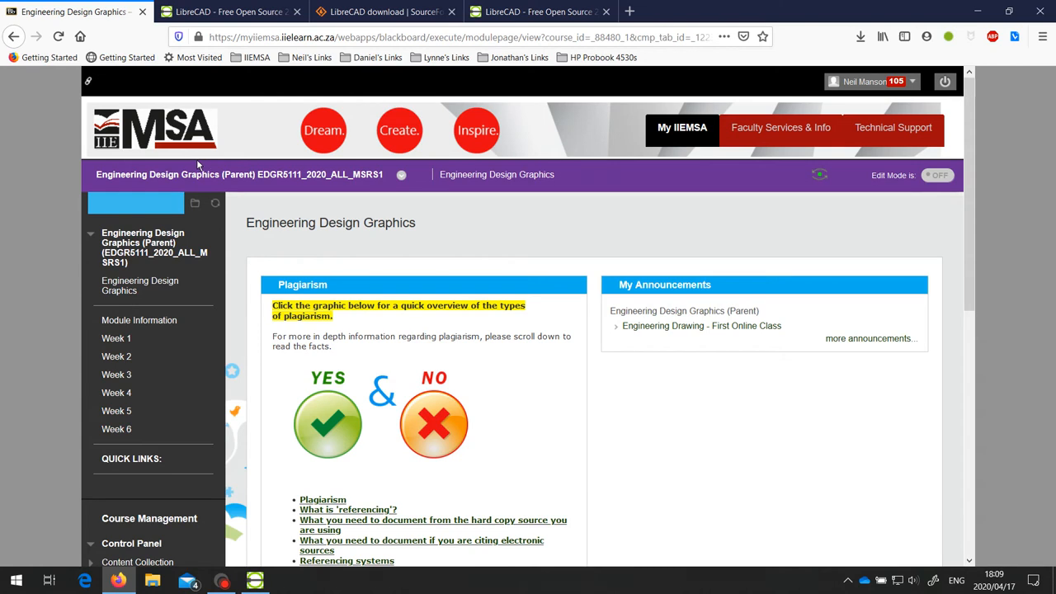
pyautogui.moveTo(117, 429)
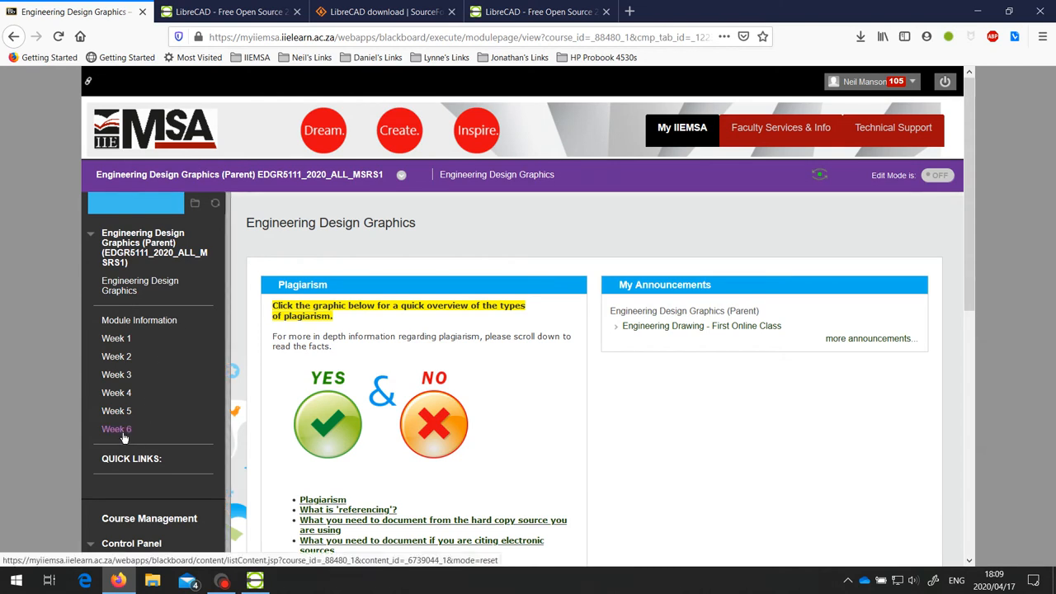
pyautogui.click(115, 429)
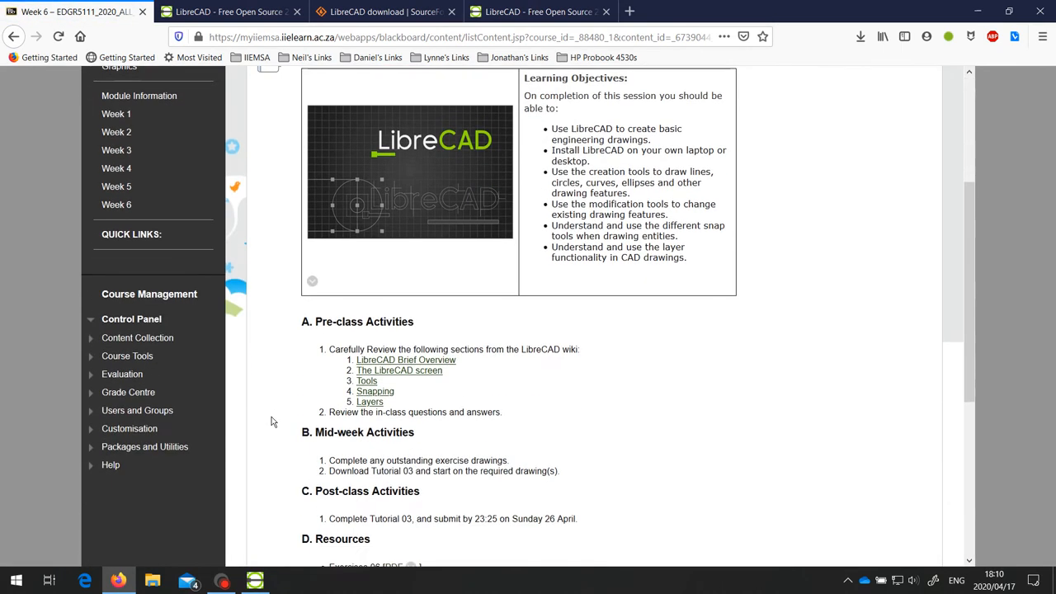
pyautogui.scroll(-3)
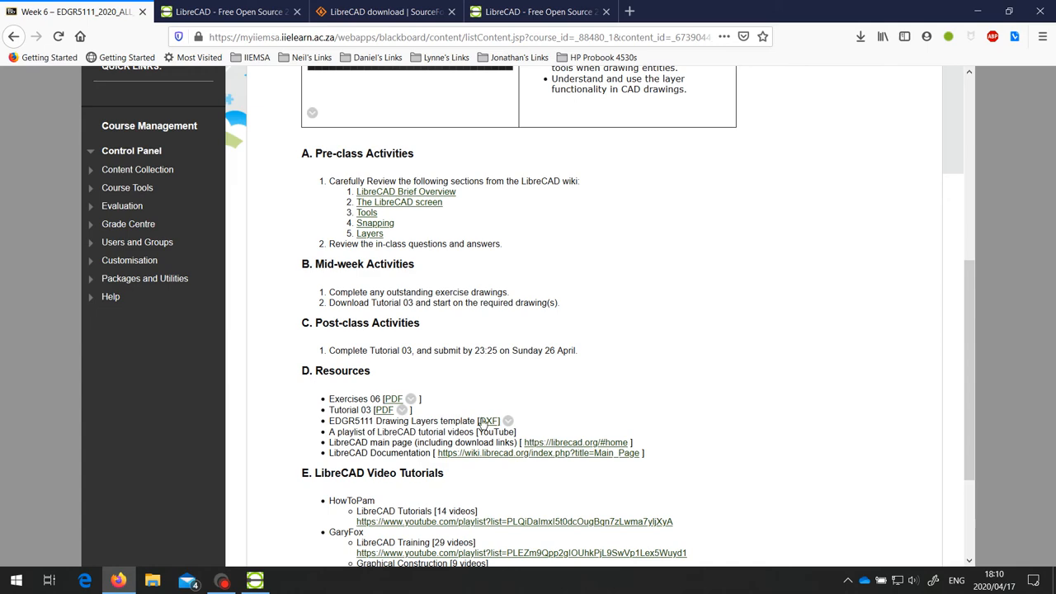
# Save the EDGR5111 Drawing Layers DXF template from Blackboard Learn into Downloads.
pyautogui.click(488, 421)
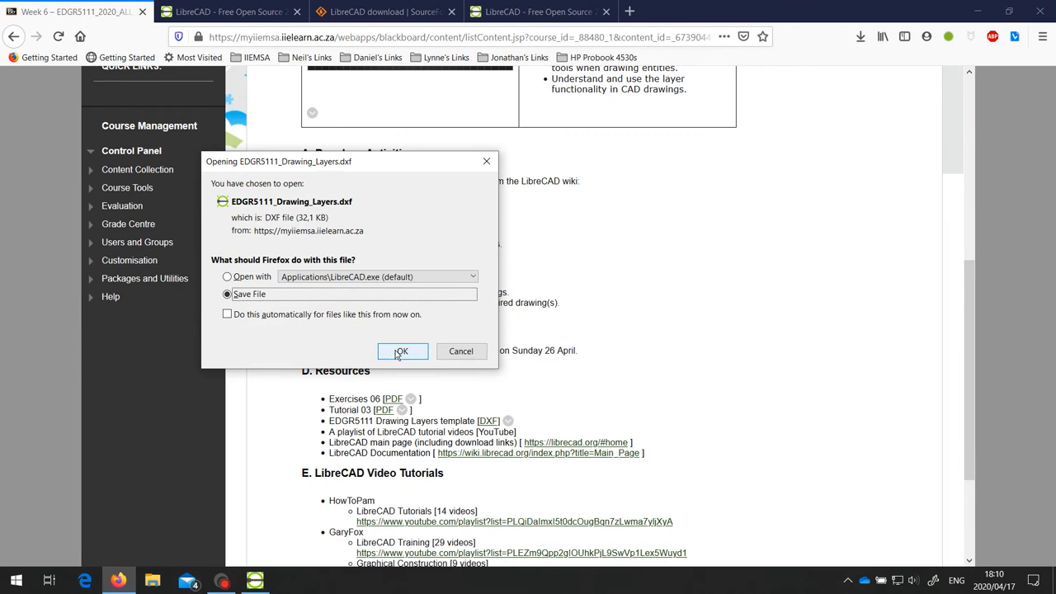
pyautogui.click(402, 352)
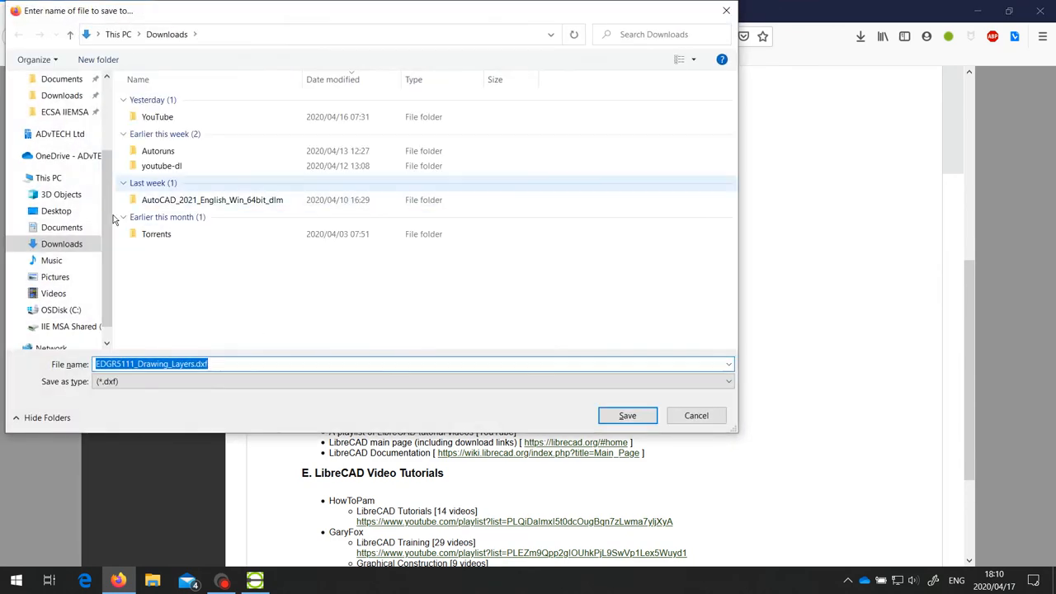
pyautogui.click(627, 414)
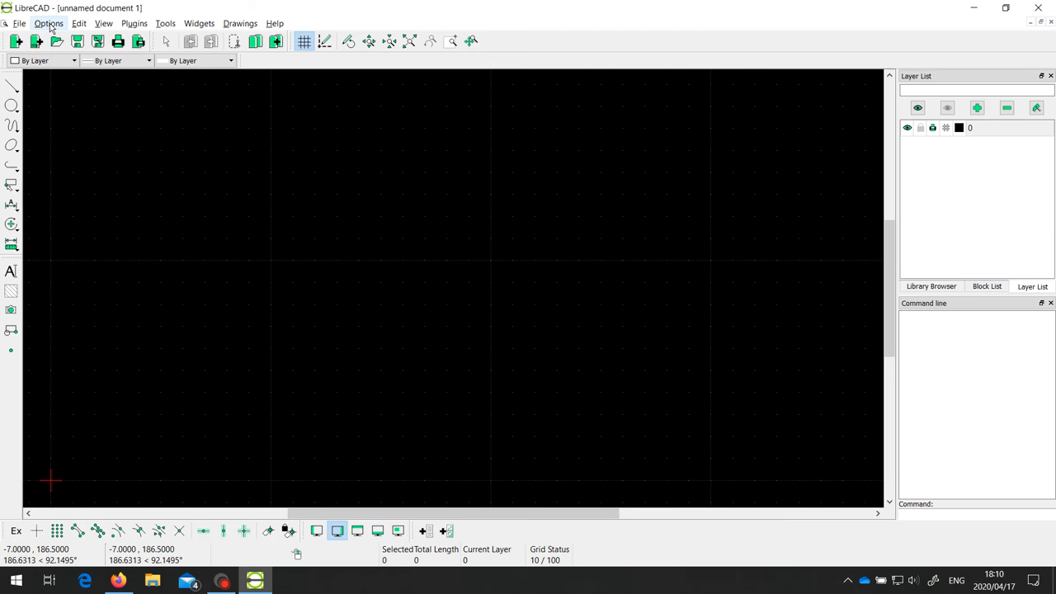
# Set the Paths template in Application Preferences to Downloads' EDGR5111_Drawing_Layers.dxf.
pyautogui.click(53, 23)
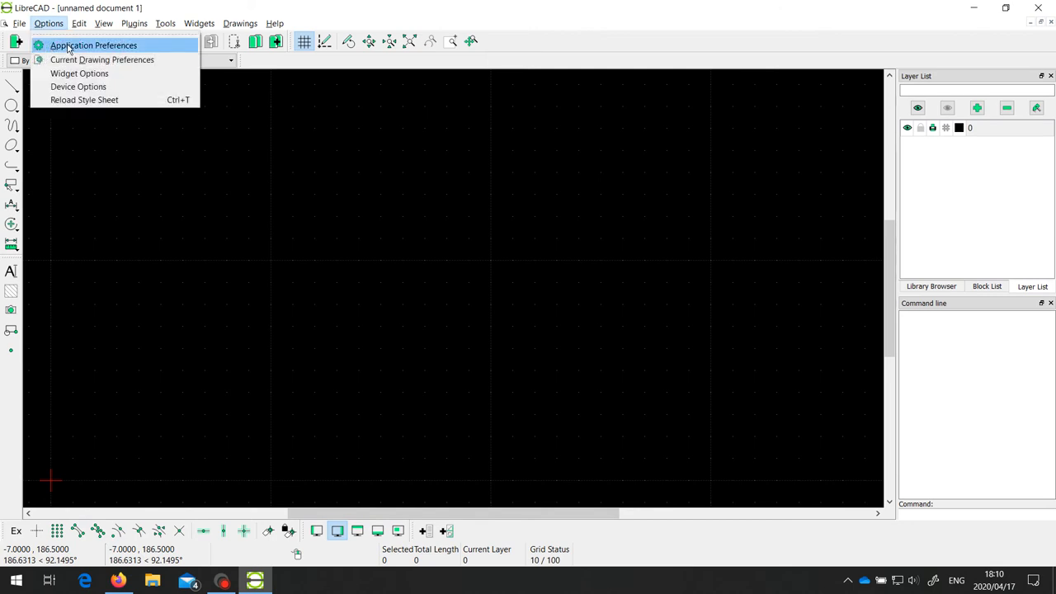
pyautogui.click(109, 44)
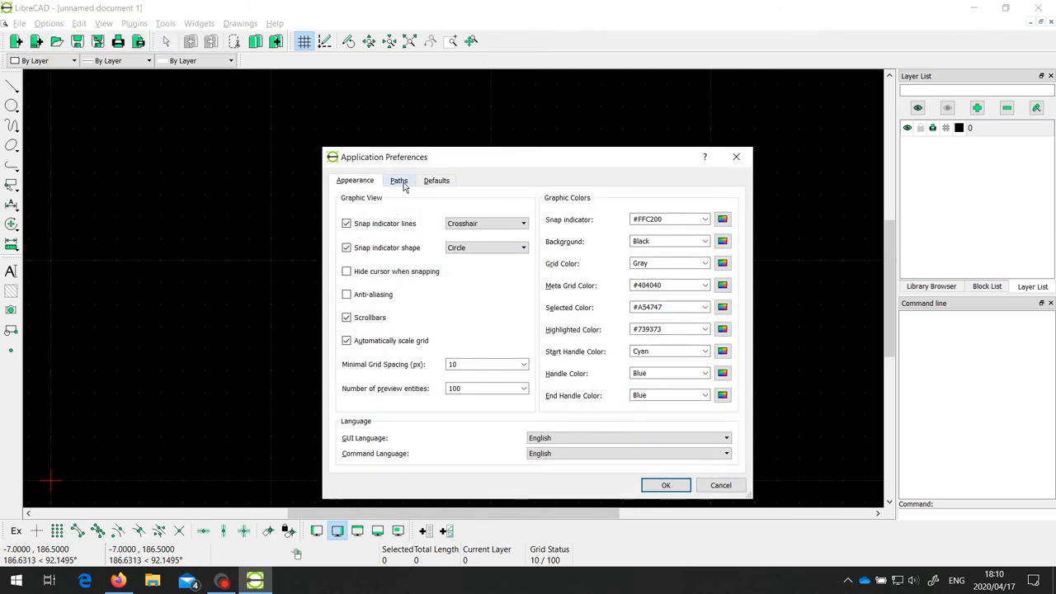
pyautogui.click(398, 180)
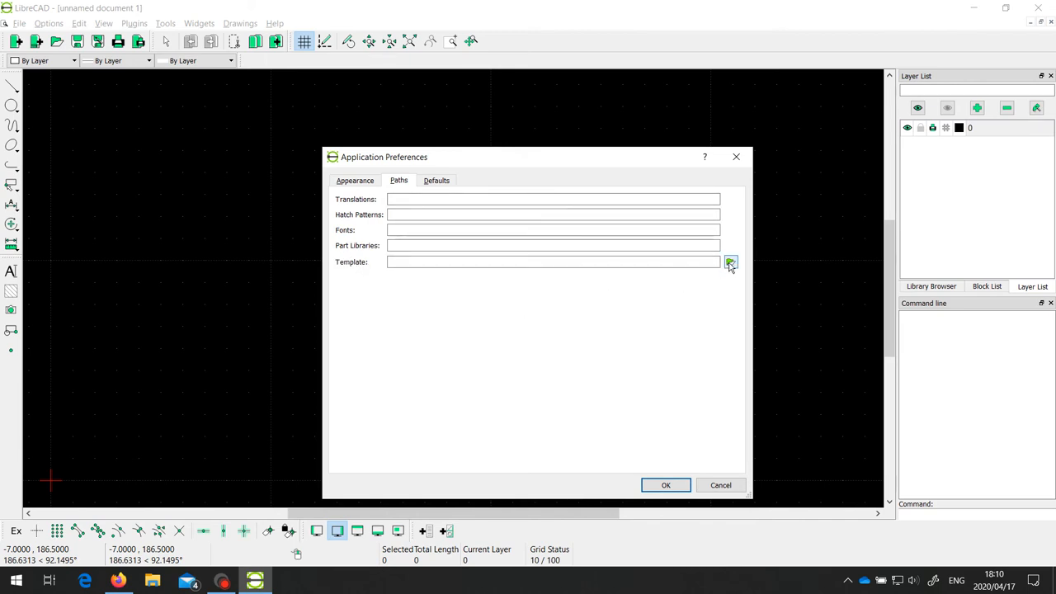
pyautogui.click(730, 262)
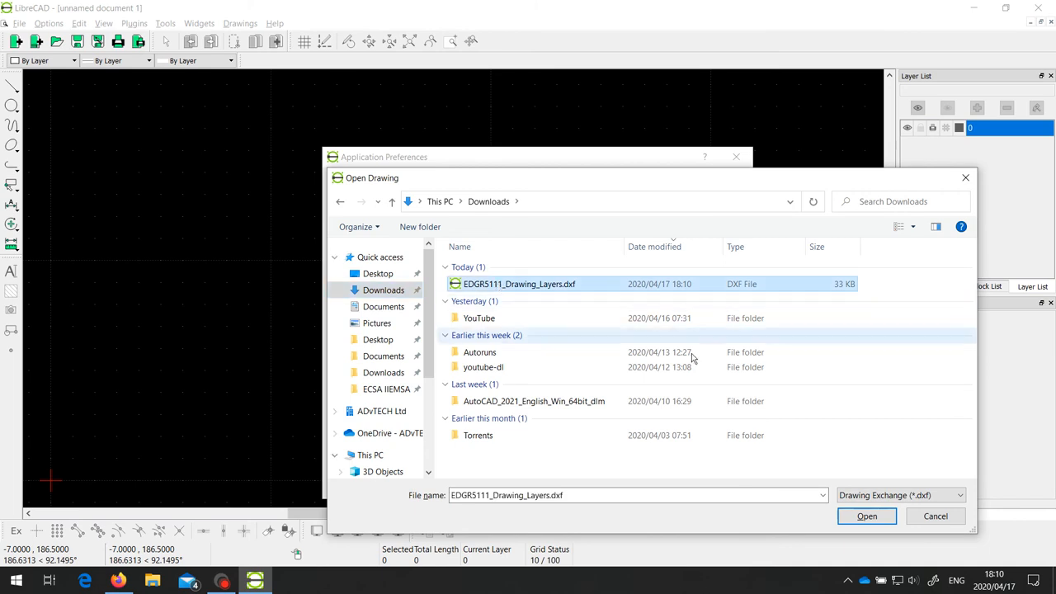
pyautogui.click(868, 517)
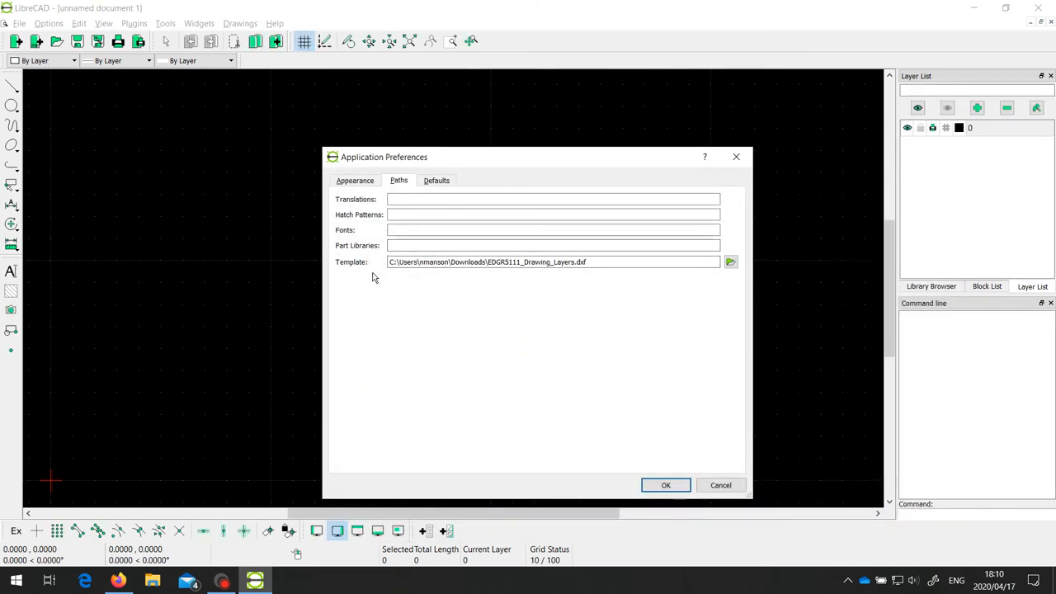
pyautogui.moveTo(504, 296)
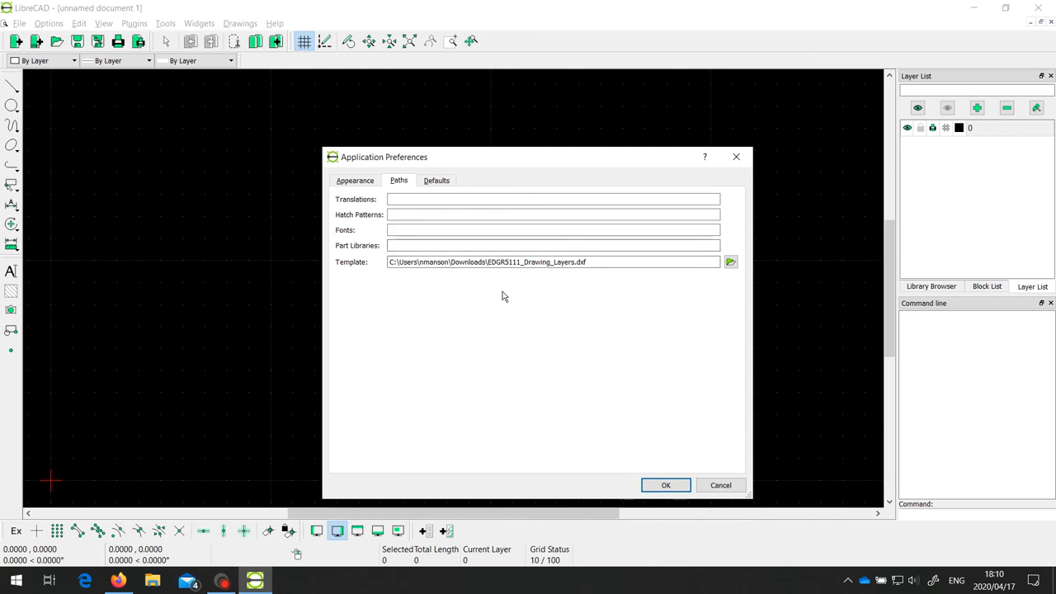
pyautogui.click(665, 484)
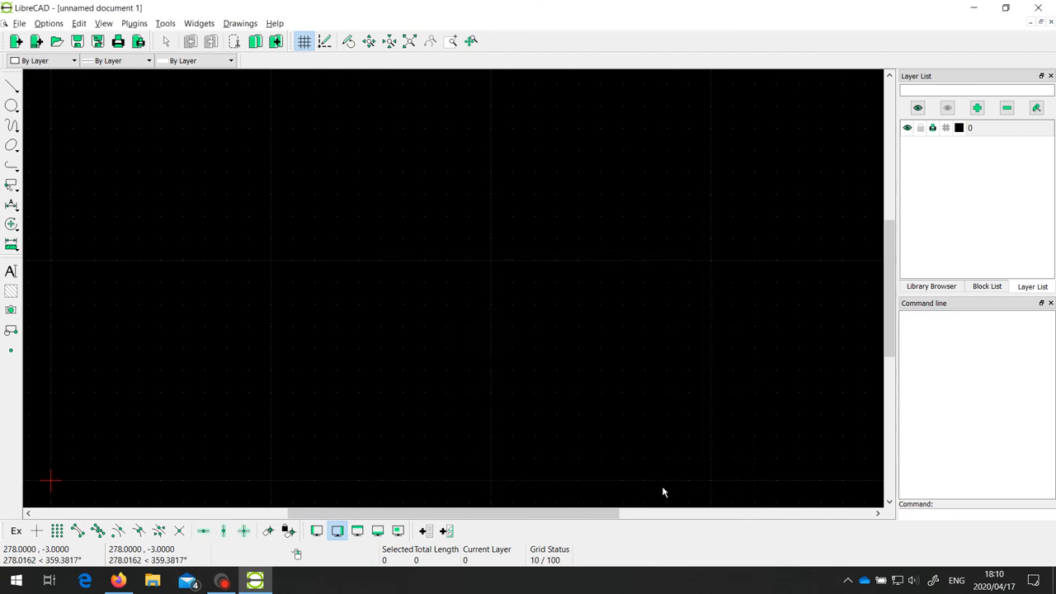
pyautogui.moveTo(947, 256)
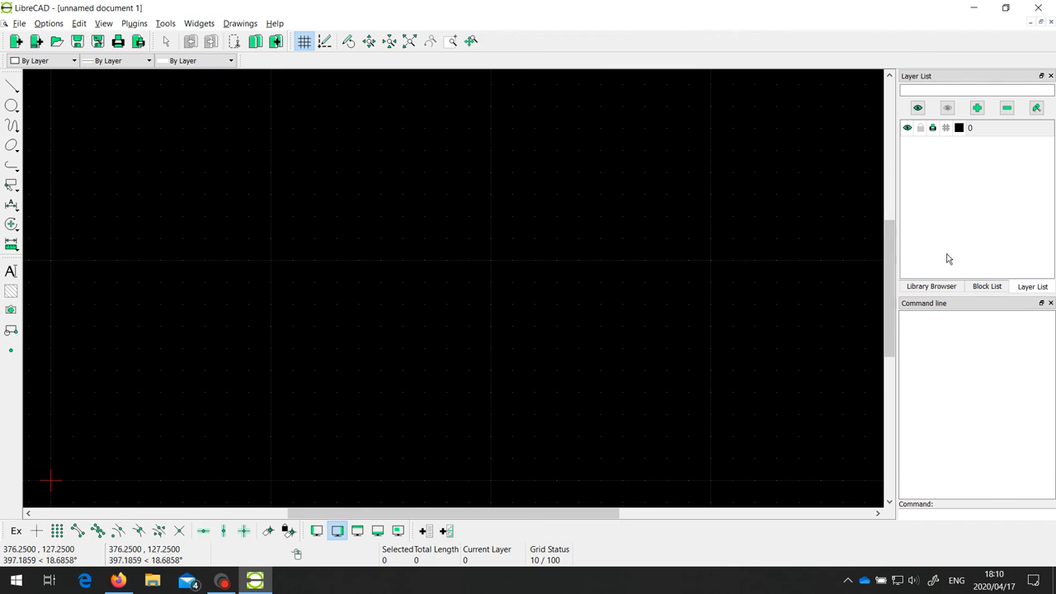
pyautogui.moveTo(926, 179)
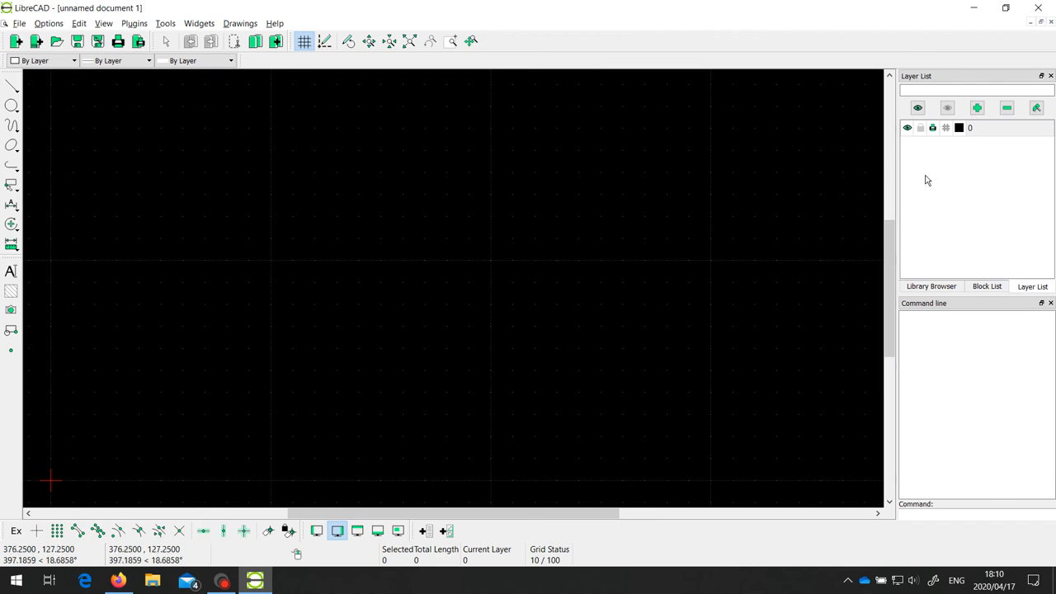
pyautogui.moveTo(1035, 8)
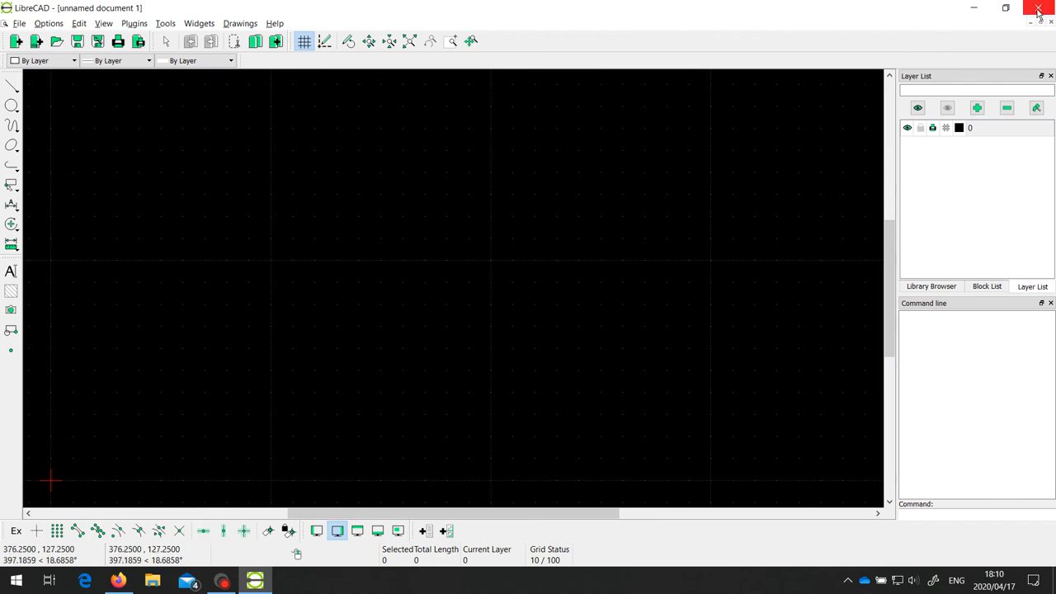
# Exit LibreCAD with the window close button, returning to the desktop.
pyautogui.click(1038, 8)
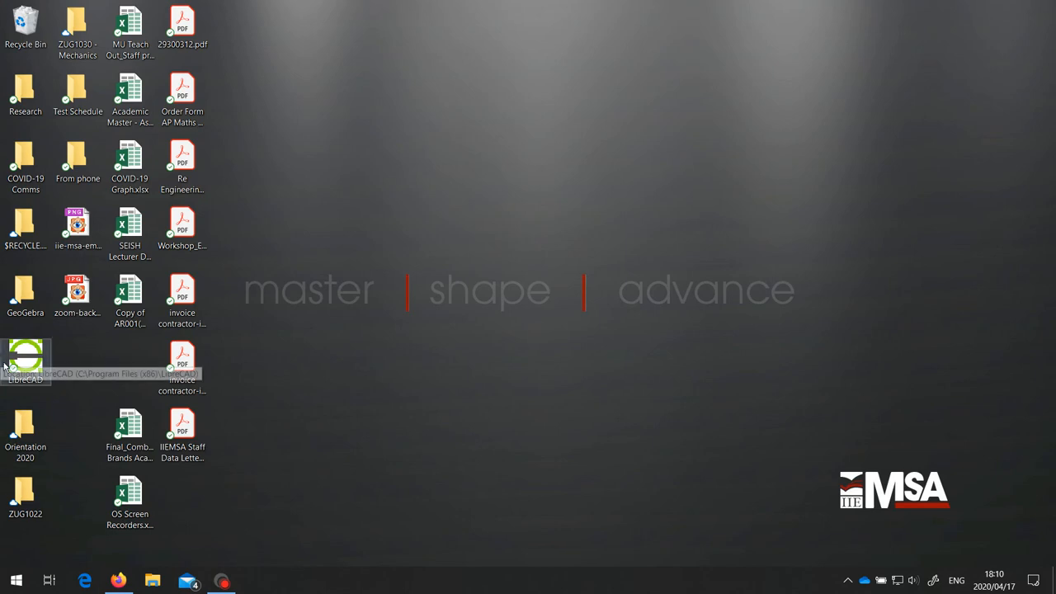
# Reopen LibreCAD from the desktop shortcut to load the EDGR5111 template layers.
pyautogui.doubleClick(25, 355)
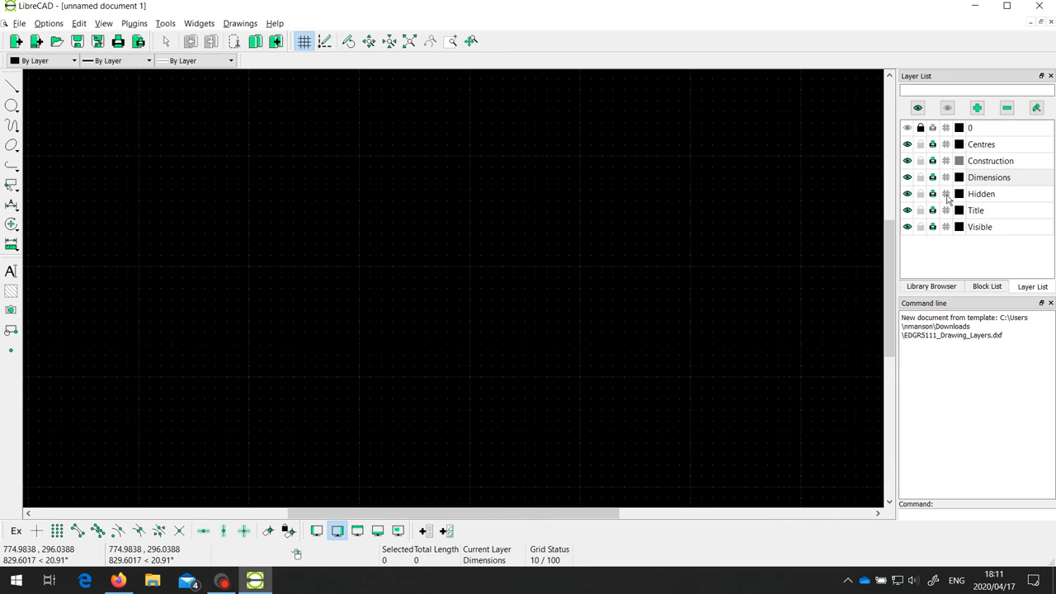
pyautogui.moveTo(1005, 159)
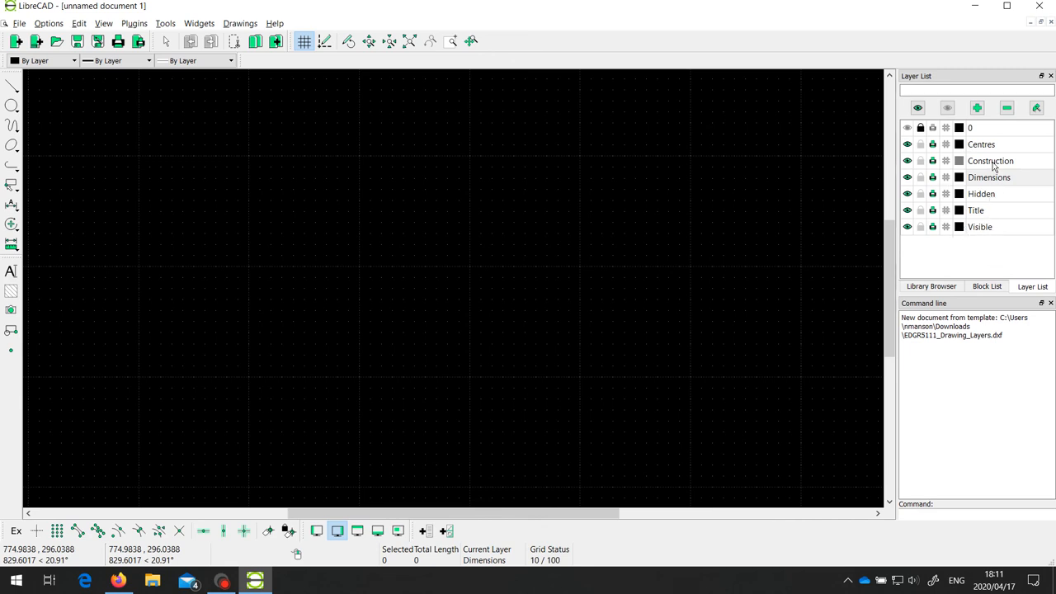
pyautogui.moveTo(970, 256)
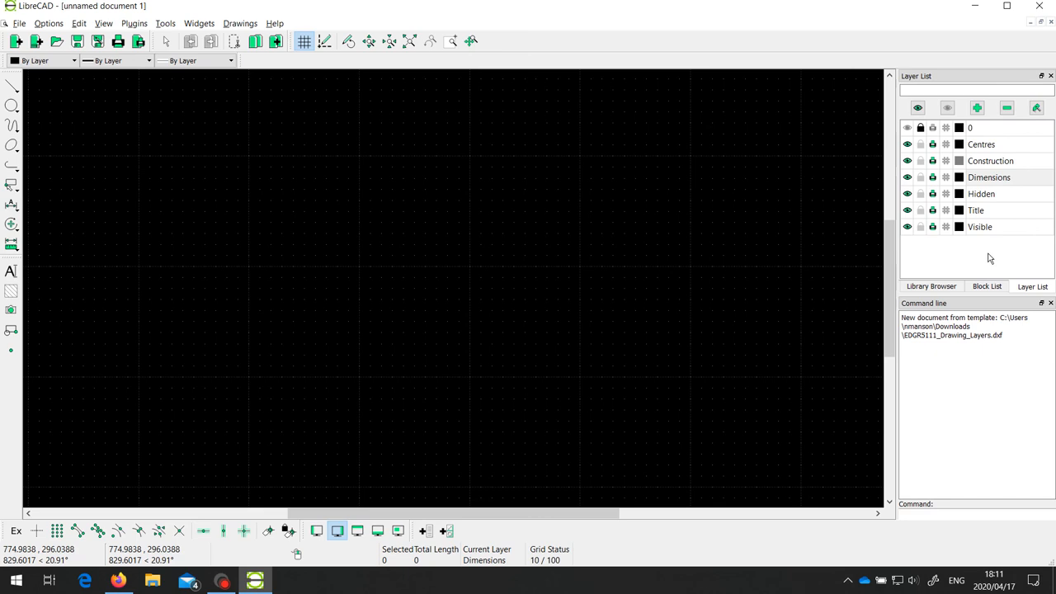
pyautogui.moveTo(838, 240)
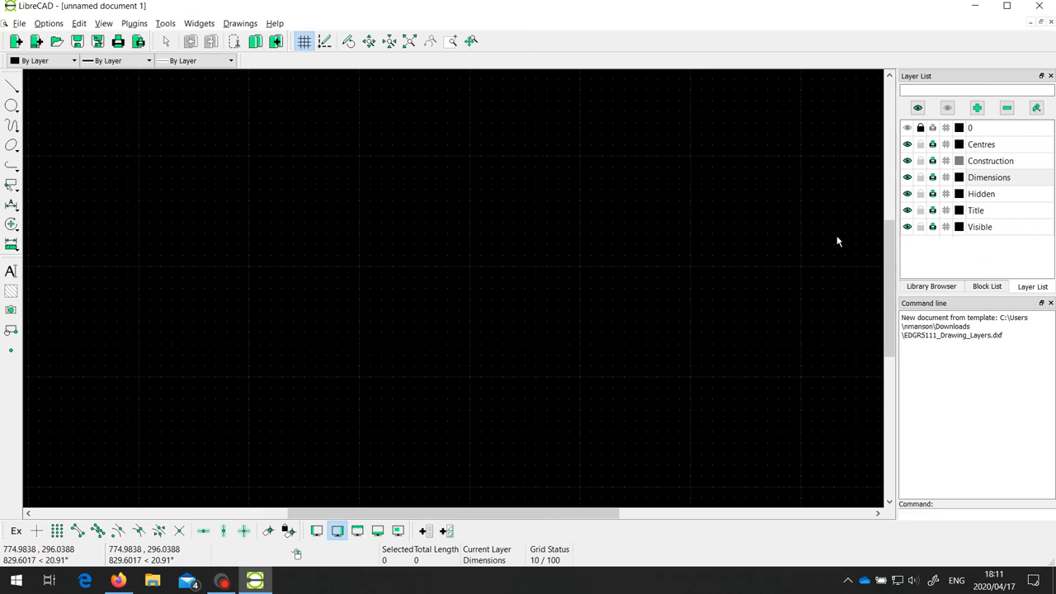
pyautogui.moveTo(753, 202)
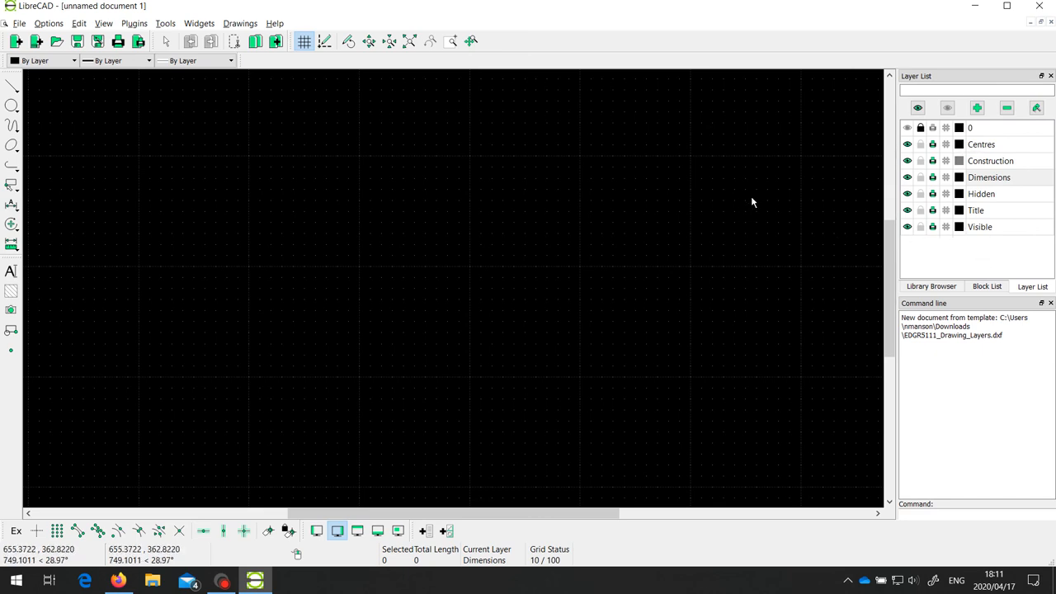